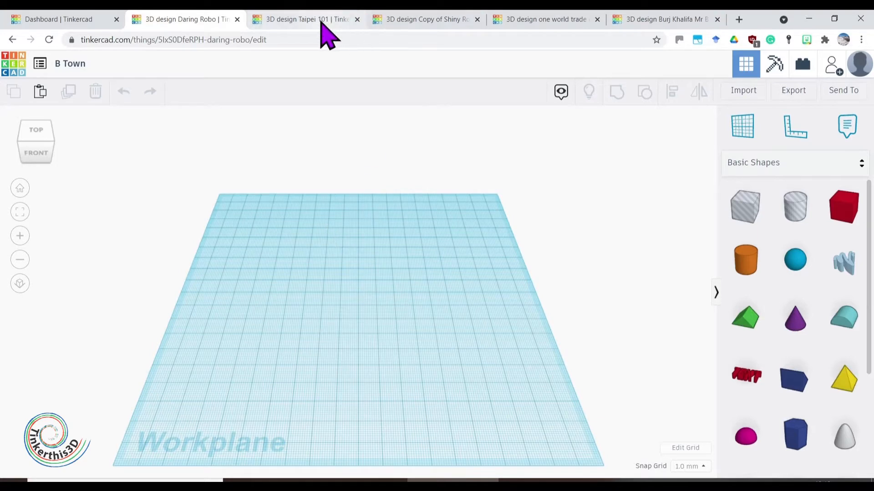
Step: View the Taipei 101, One World Trade Center and Shiny Rottis-Jarv designs, ending on One World Trade Center
left_click(309, 19)
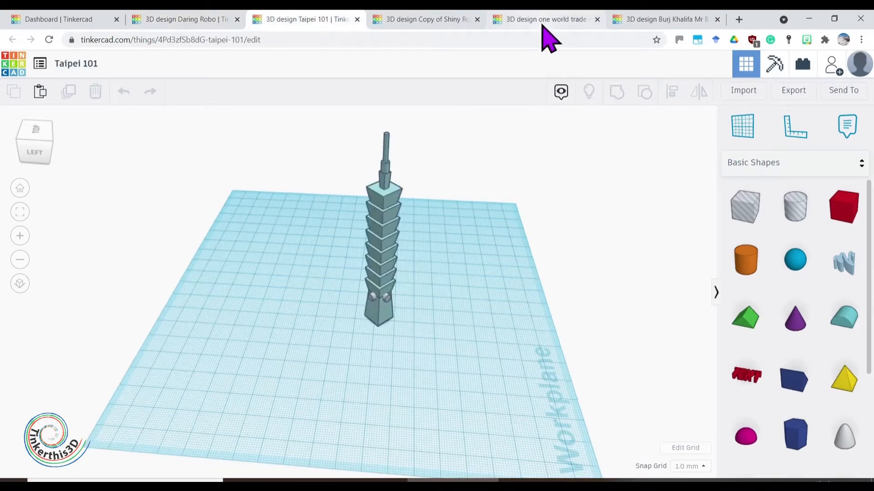
left_click(549, 19)
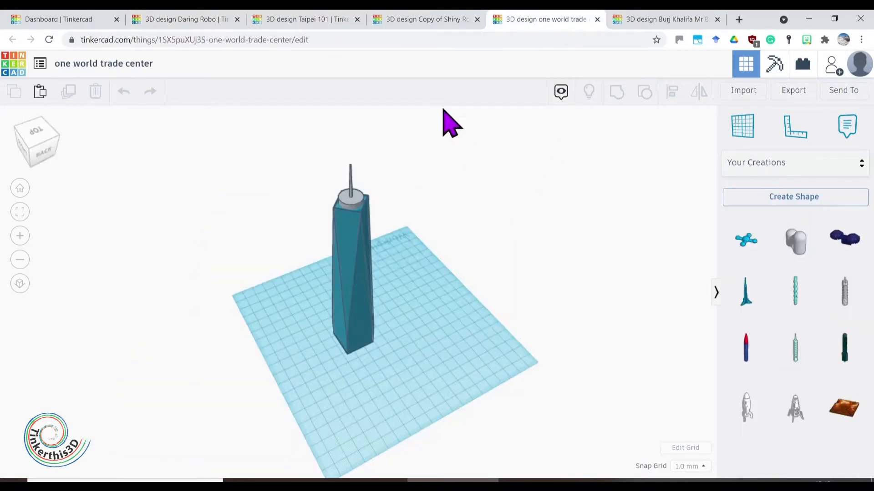
left_click(429, 19)
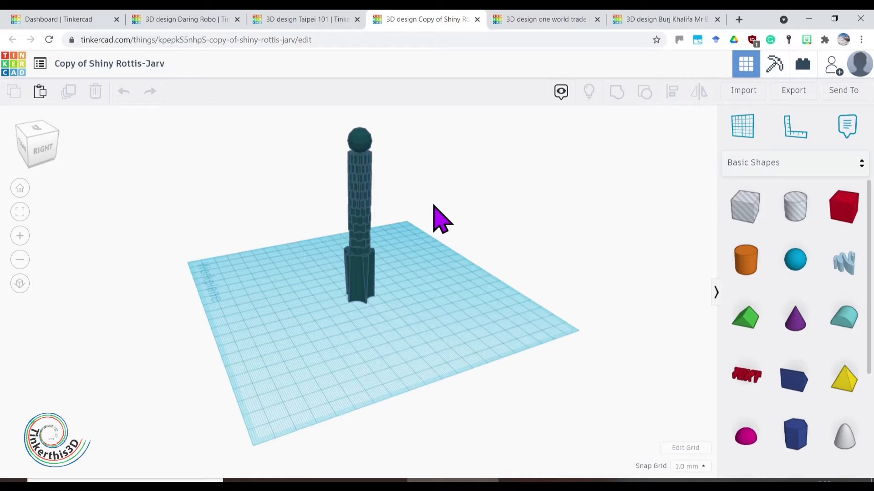
mouse_move(553, 47)
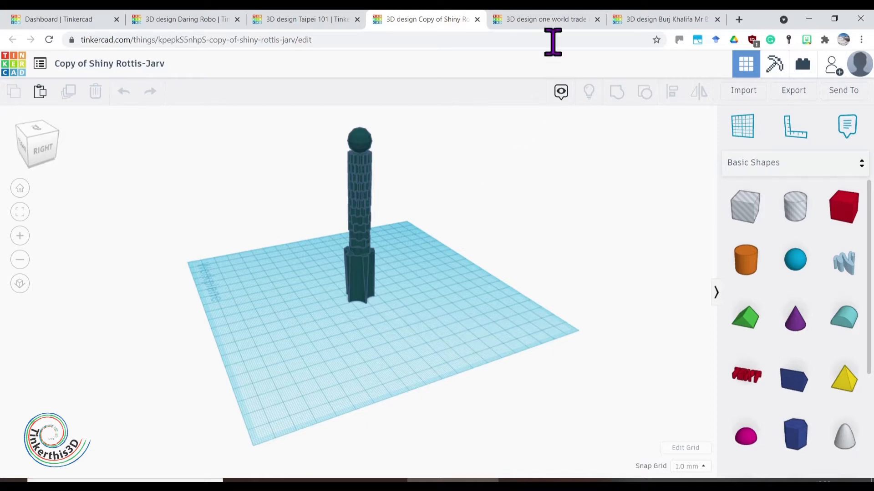
mouse_move(793, 90)
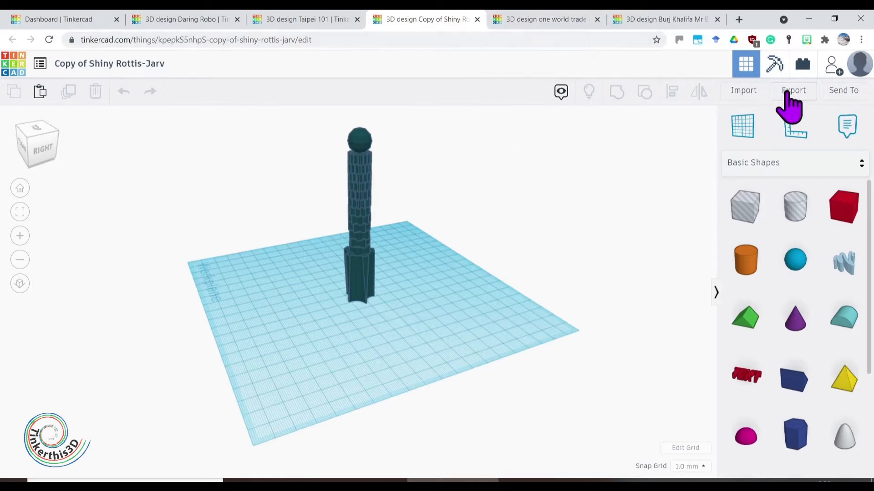
mouse_move(743, 90)
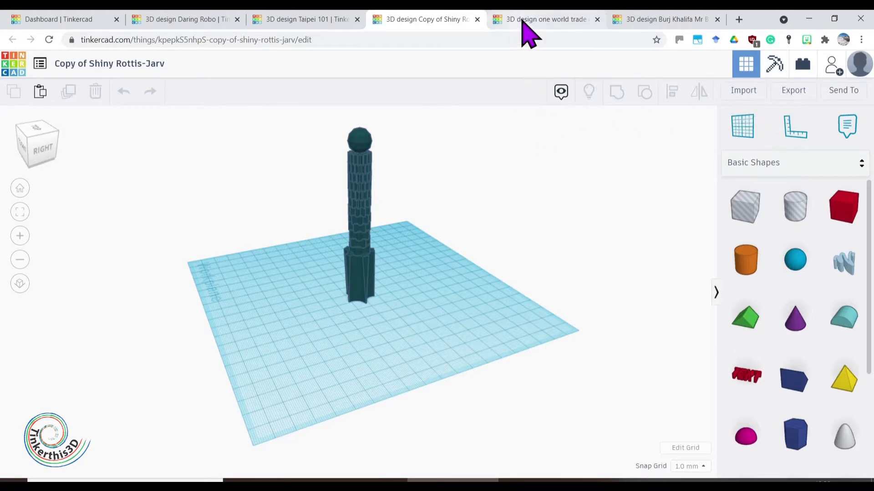
left_click(545, 20)
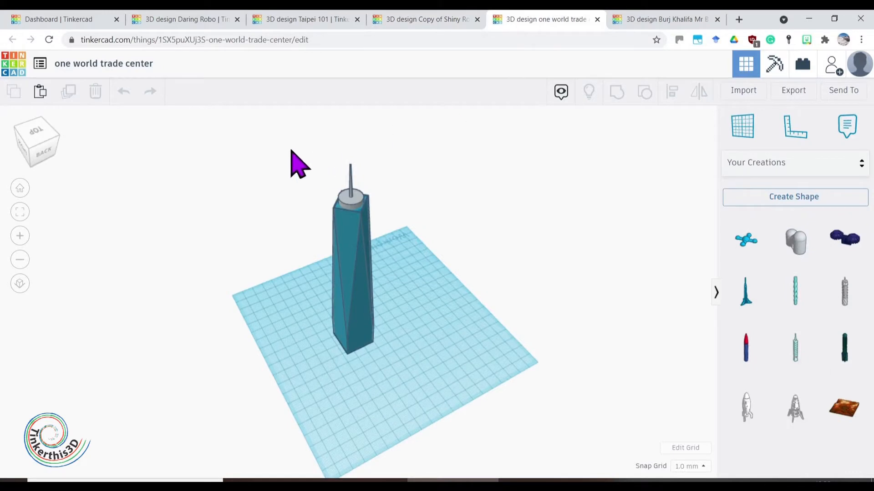
Step: Select every part of the tower and show the Your Creations shape collection
left_click(349, 281)
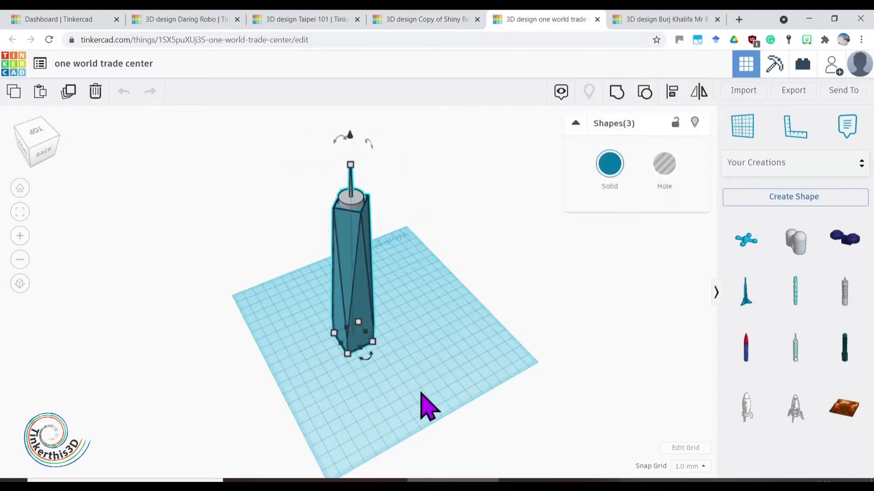
mouse_move(736, 253)
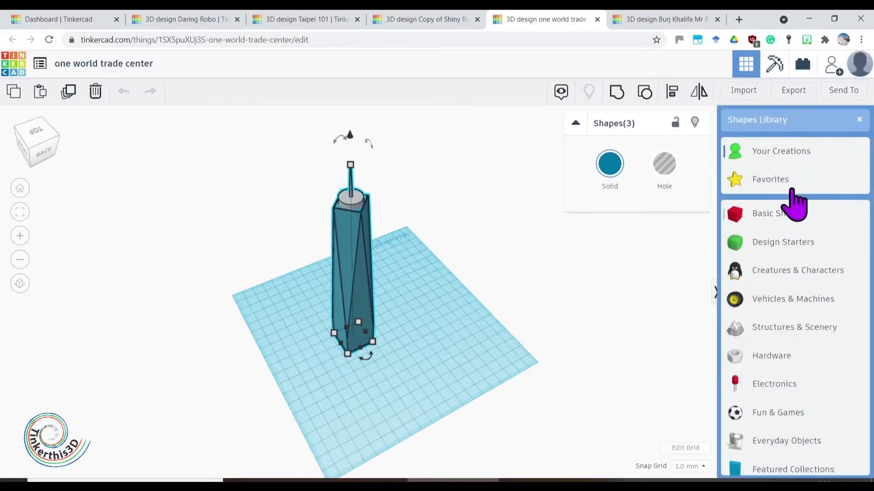
mouse_move(810, 176)
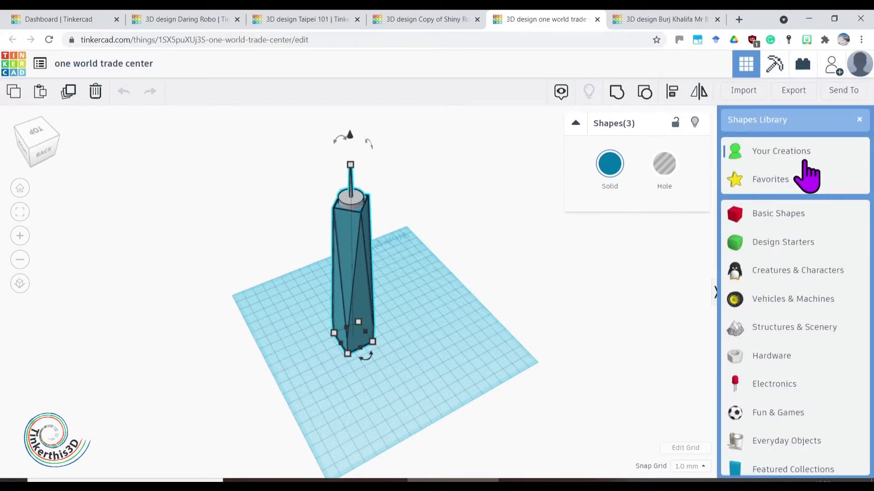
left_click(781, 151)
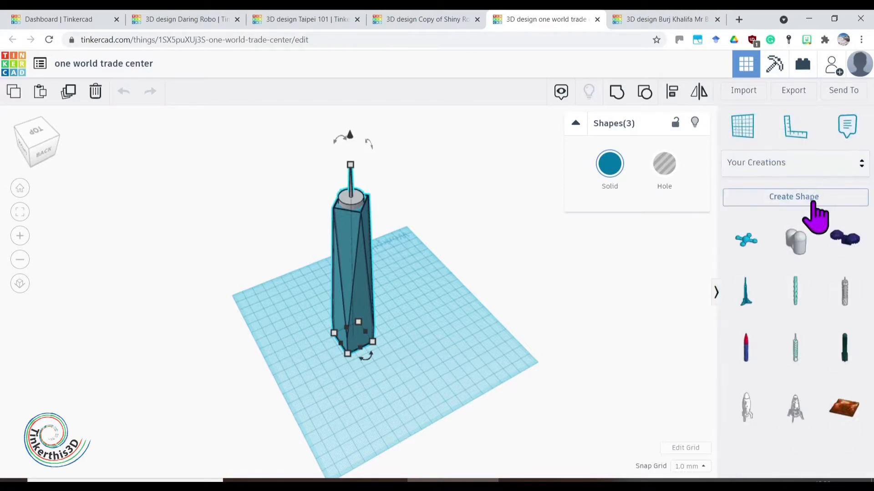
mouse_move(867, 457)
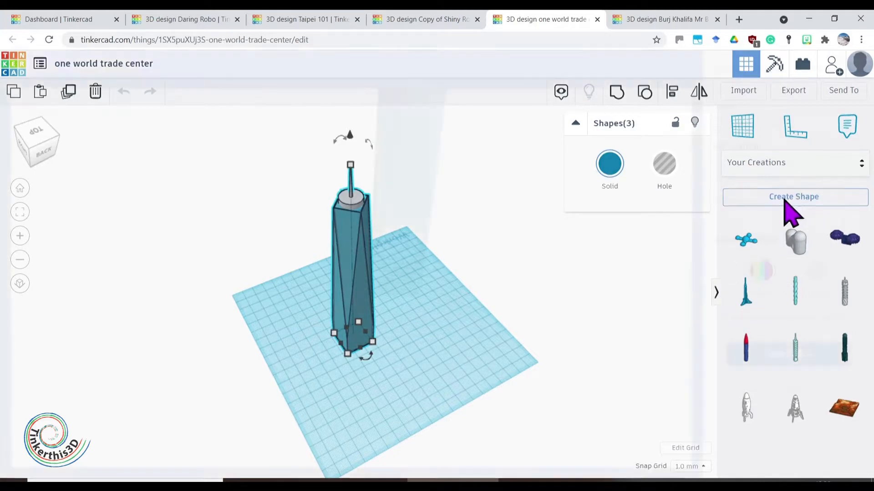
Step: Save the selected tower as a solid custom shape named 'One World Trade Center'
left_click(794, 196)
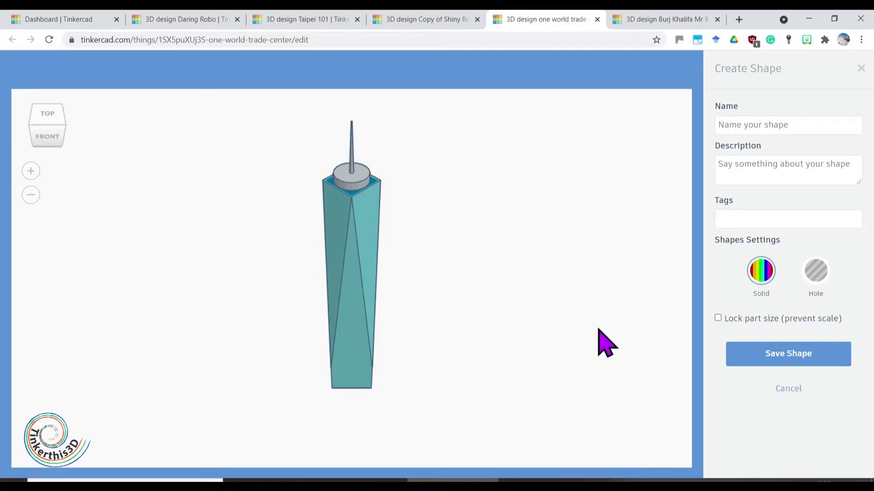
left_click(789, 354)
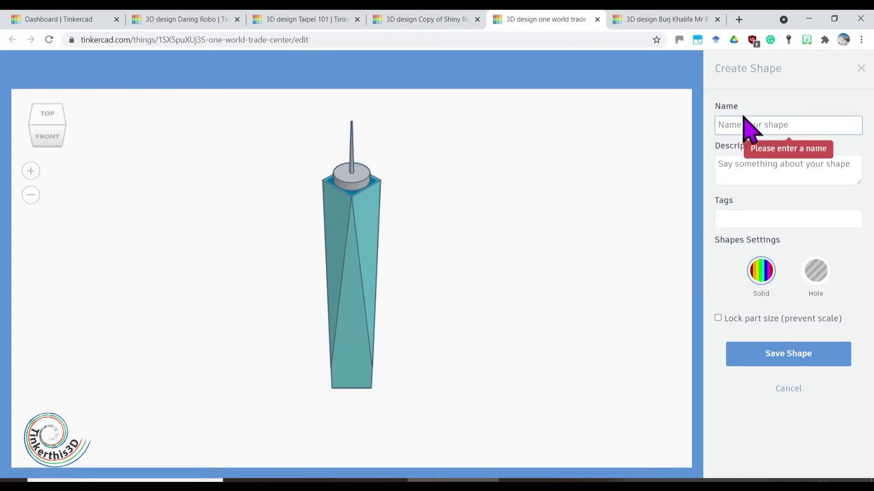
type("One World Trade Center")
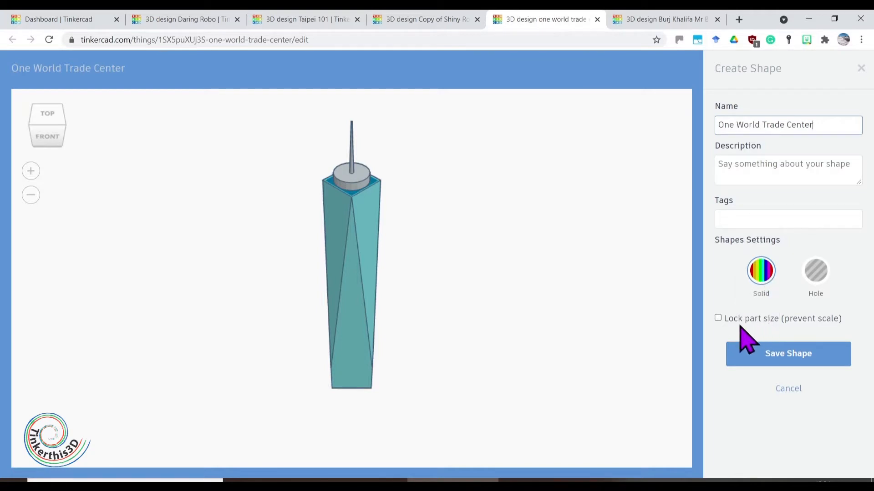
mouse_move(739, 322)
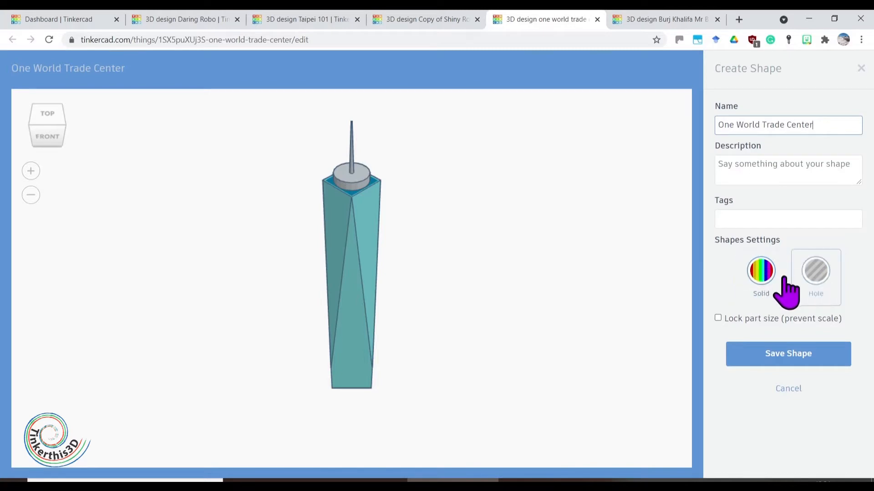
left_click(787, 354)
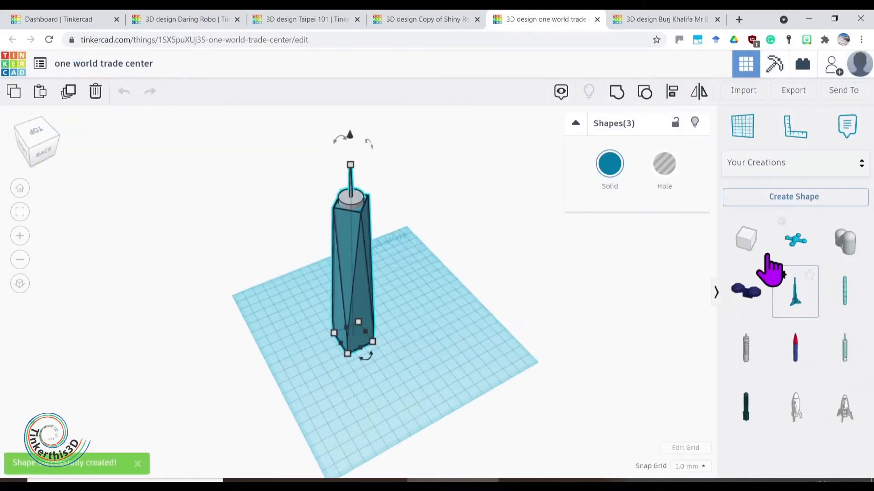
mouse_move(745, 238)
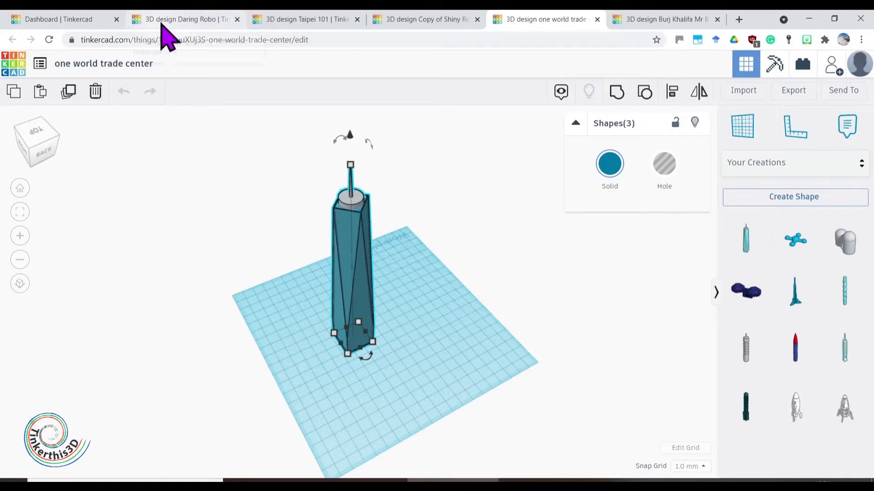
Step: Switch back to the empty B Town design
left_click(183, 20)
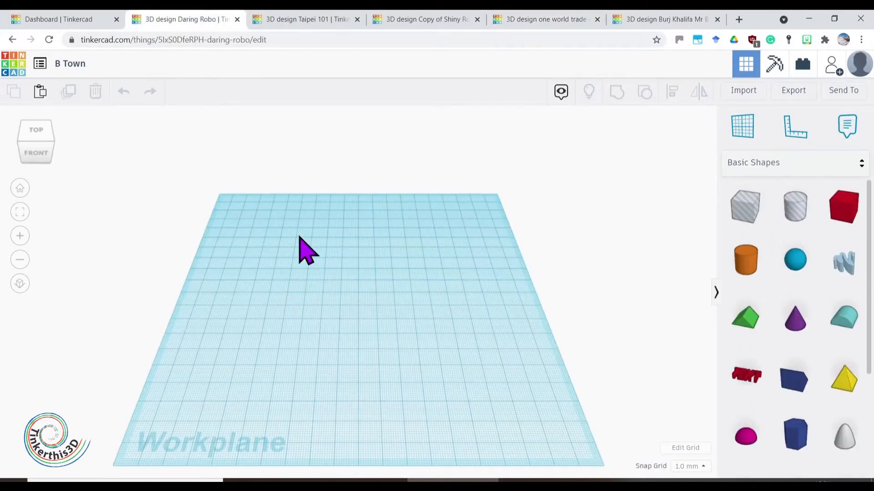
mouse_move(333, 260)
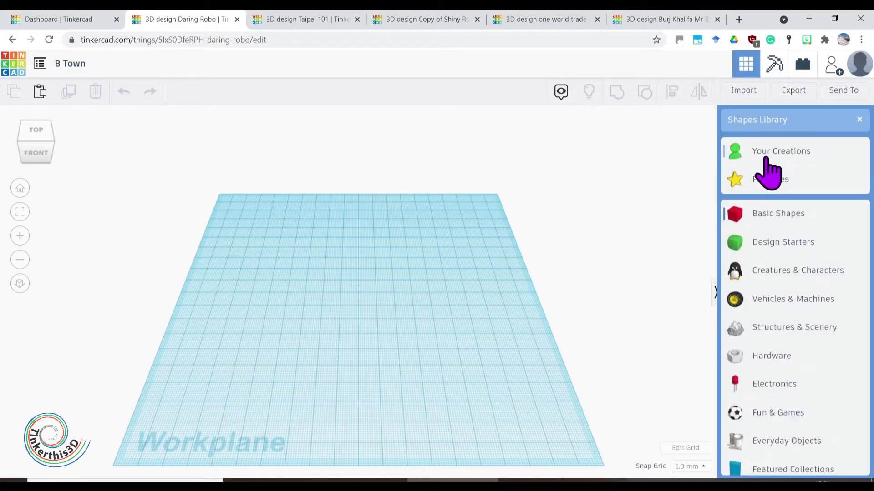
Step: Add the saved skyscraper models from Your Creations and shrink the twisted tower to about 34.5 mm wide
left_click(781, 151)
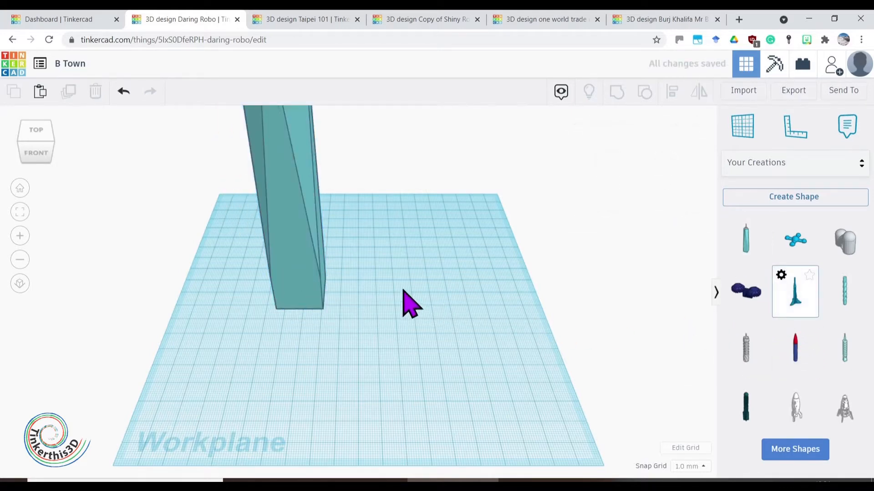
left_click(795, 348)
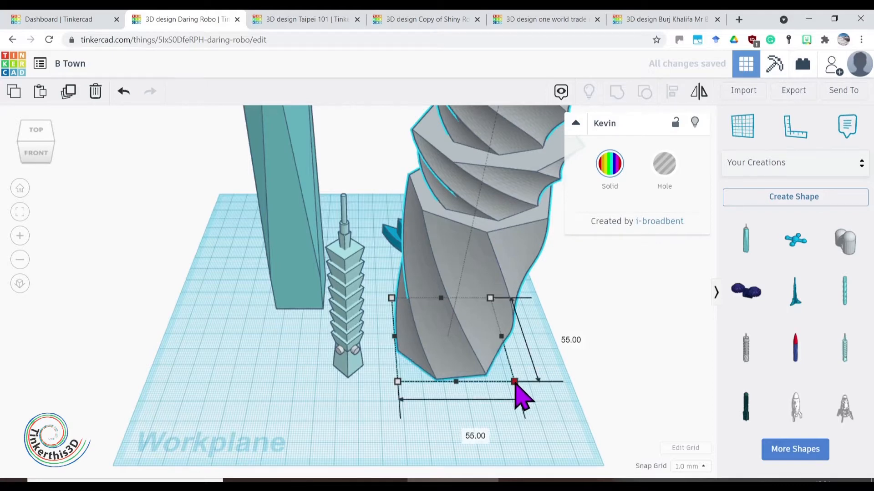
left_click_drag(513, 381, 462, 347)
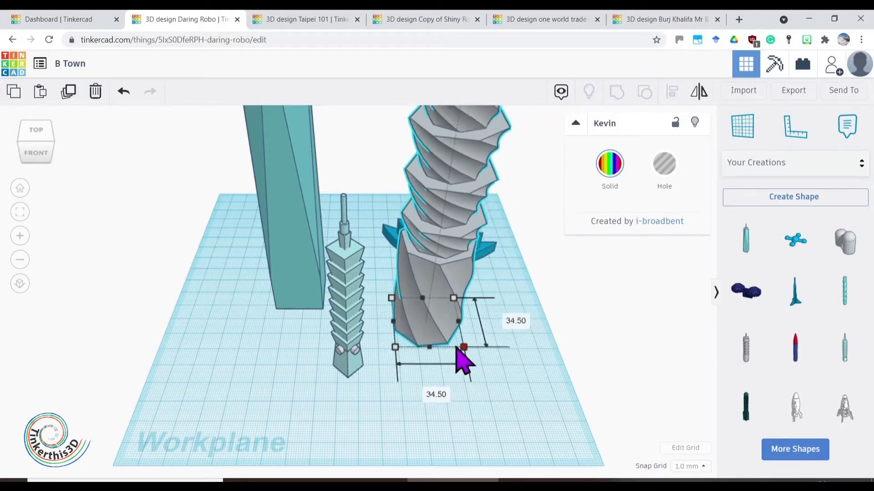
left_click_drag(462, 346, 428, 323)
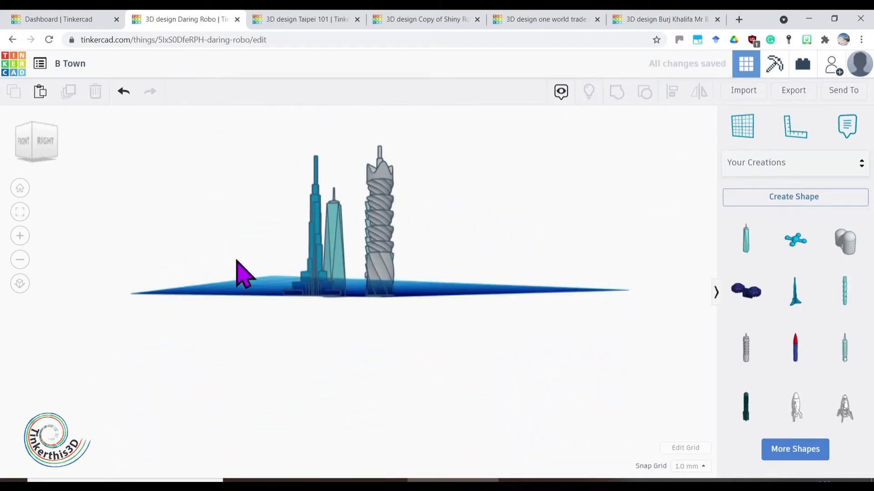
Step: Make a flat orange oval from a cylinder and a slightly smaller copy stacked on top
left_click_drag(242, 273, 356, 343)
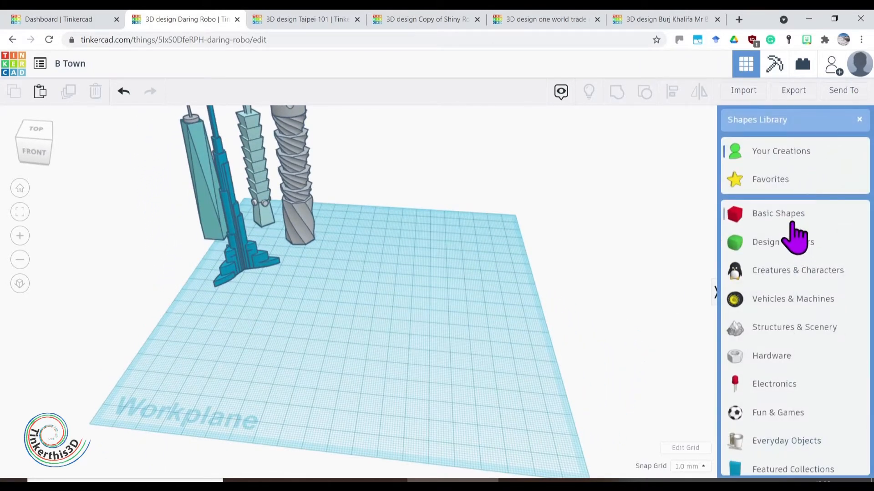
left_click(777, 213)
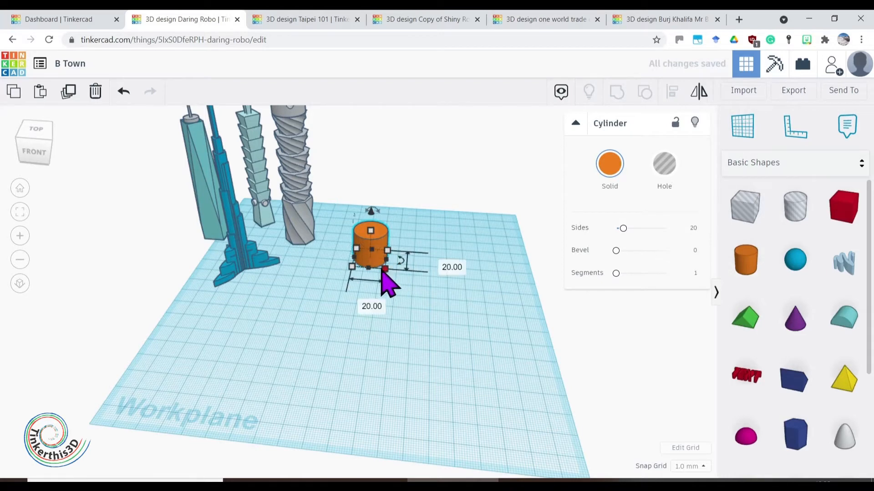
left_click_drag(386, 269, 530, 320)
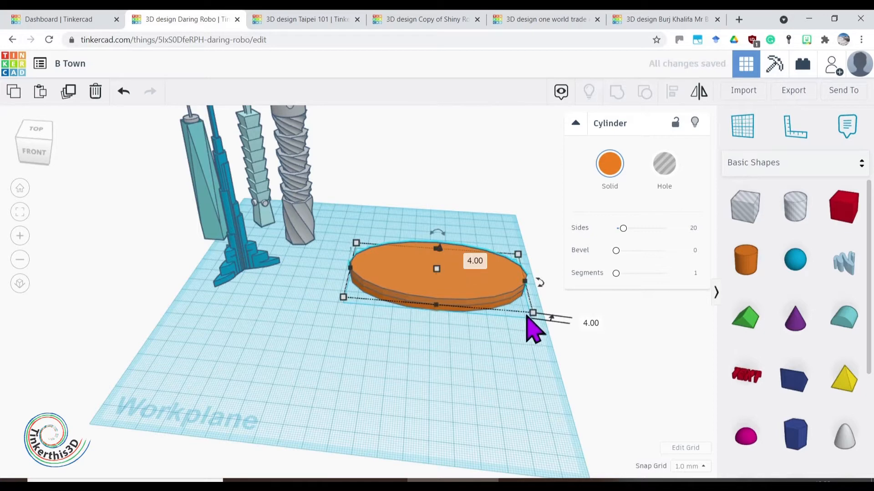
left_click_drag(532, 313, 521, 312)
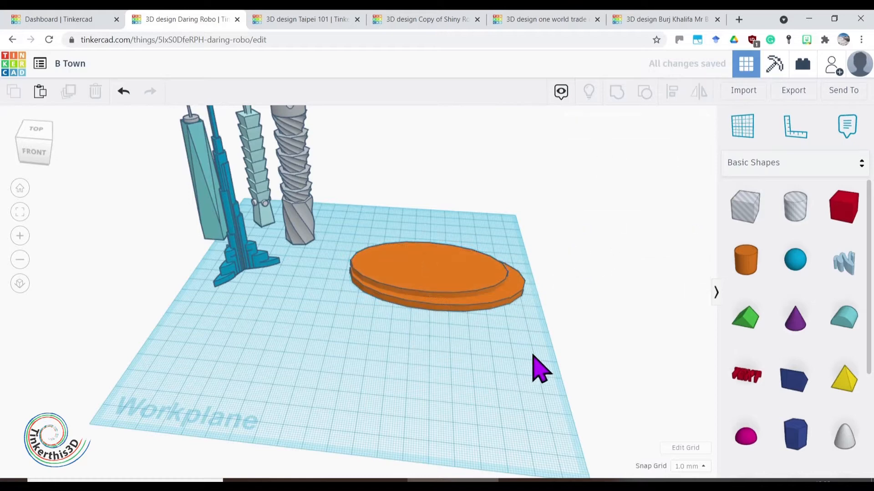
Step: Centre the two orange ovals on each other with the Align tool
left_click(425, 278)
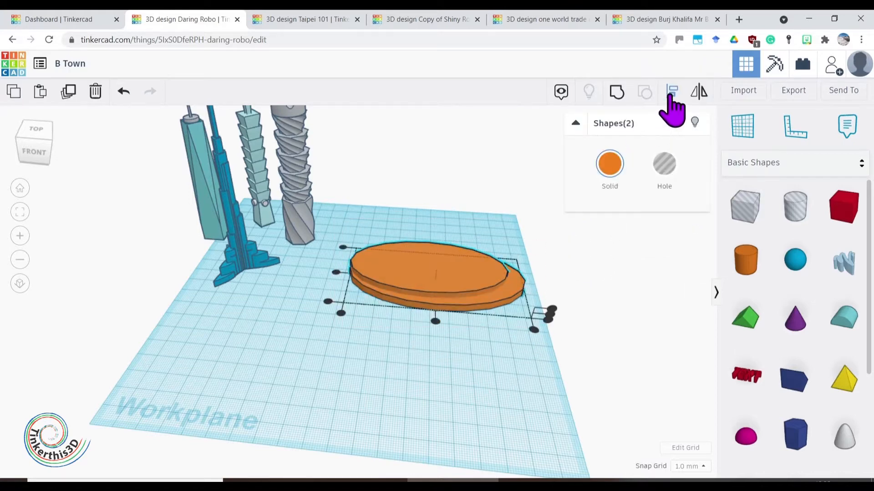
left_click(671, 90)
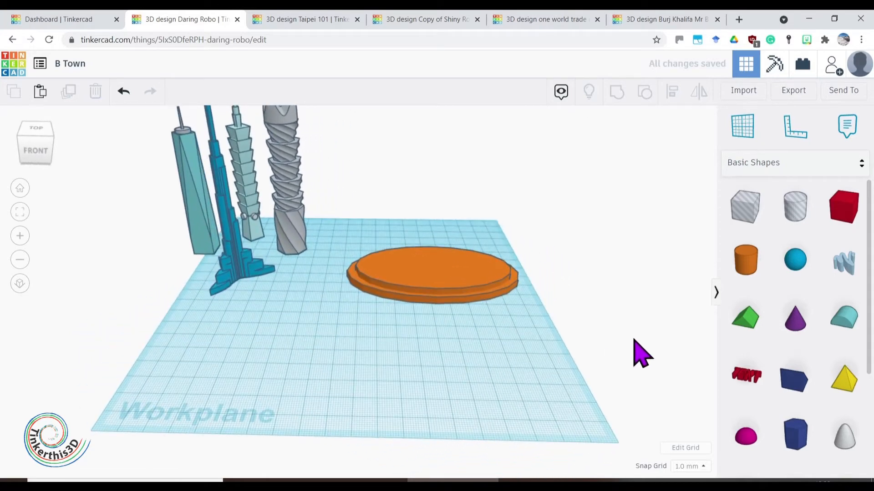
Step: Build a red stepped plinth from a long flat box with a smaller thin slab on top, then select both
left_click(843, 206)
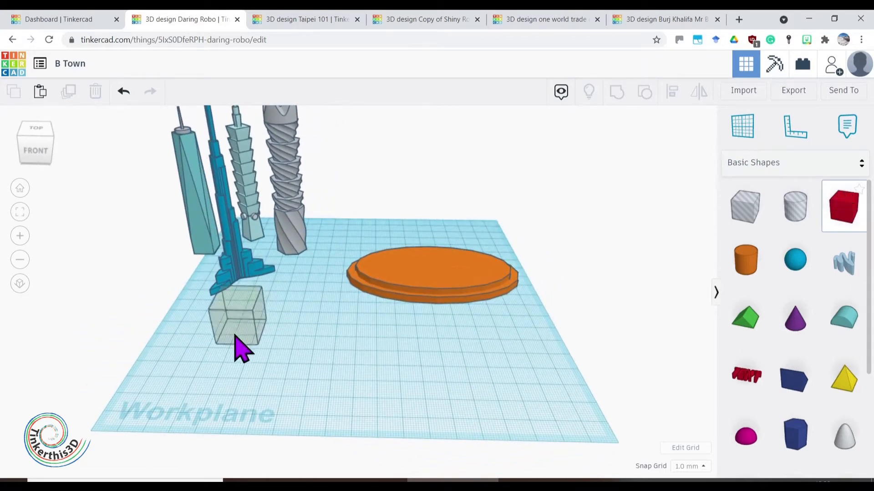
left_click_drag(262, 339, 431, 393)
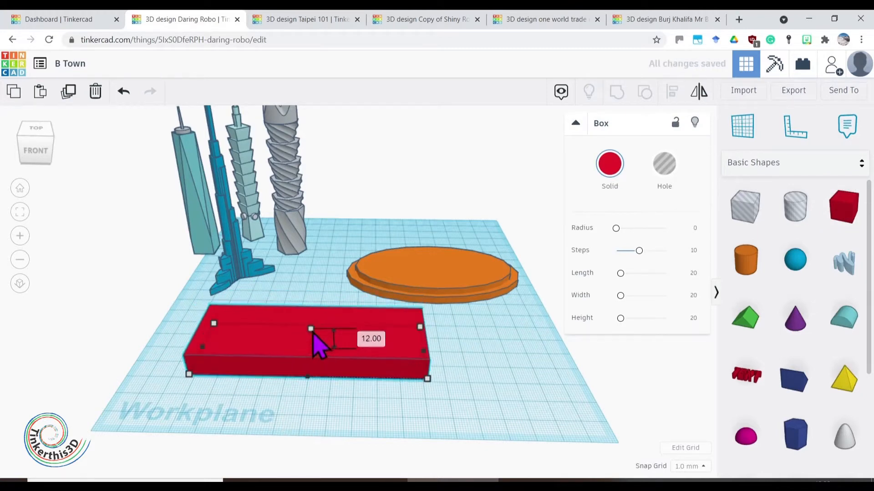
left_click_drag(310, 328, 310, 344)
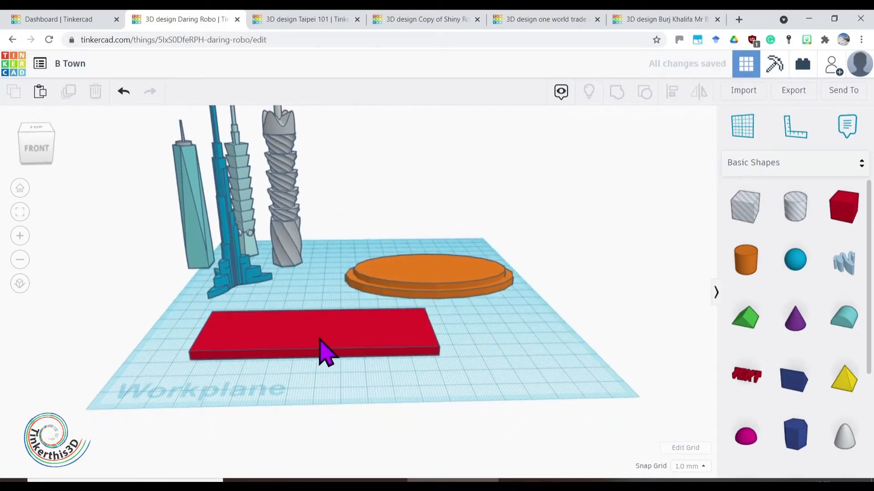
left_click(318, 340)
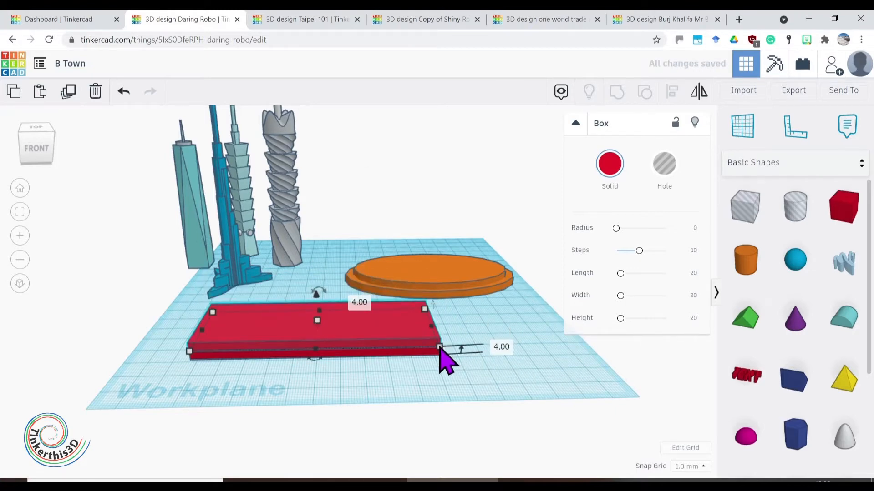
left_click_drag(439, 353, 423, 352)
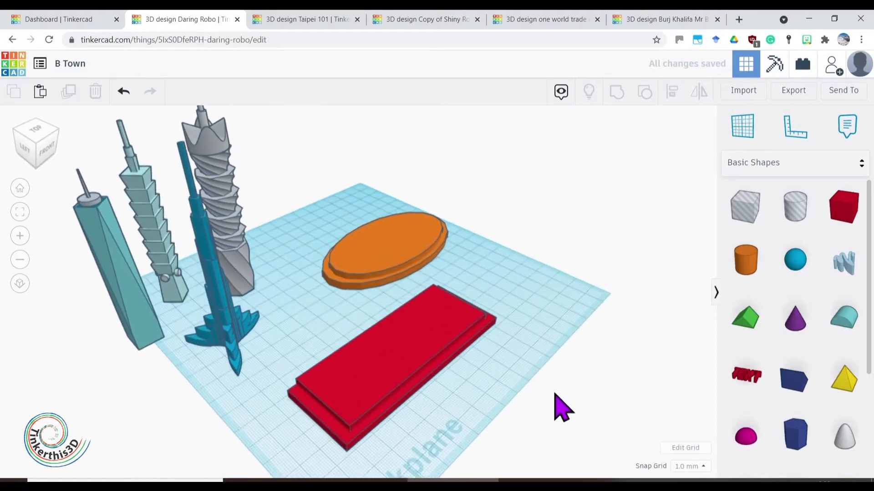
left_click(389, 366)
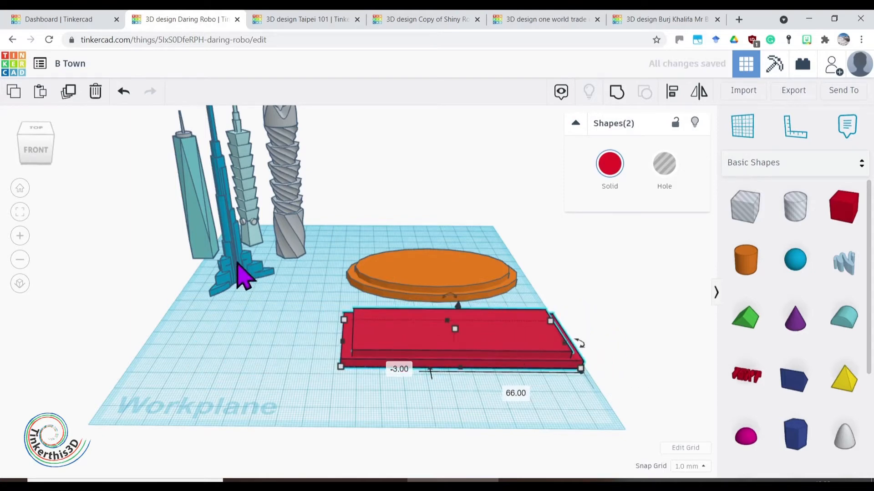
Step: Move the spire and tiered towers onto the red plinth and the twisted tower onto the orange oval
left_click(230, 270)
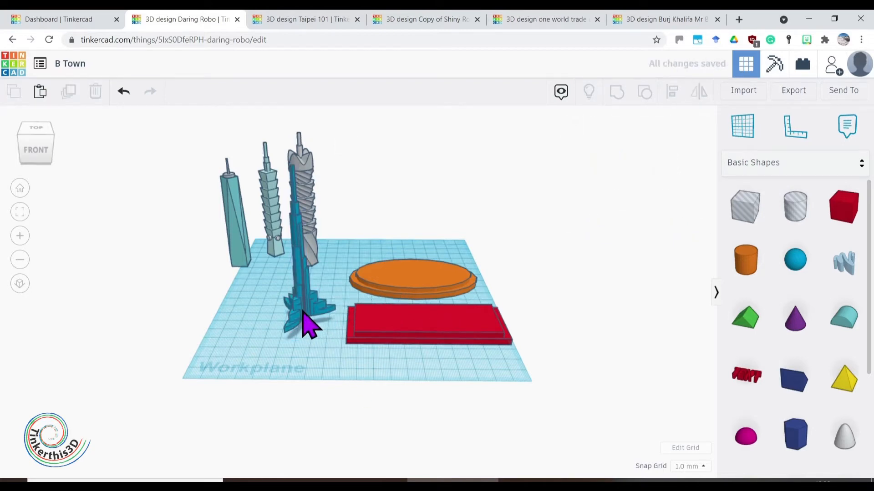
left_click_drag(307, 312, 470, 329)
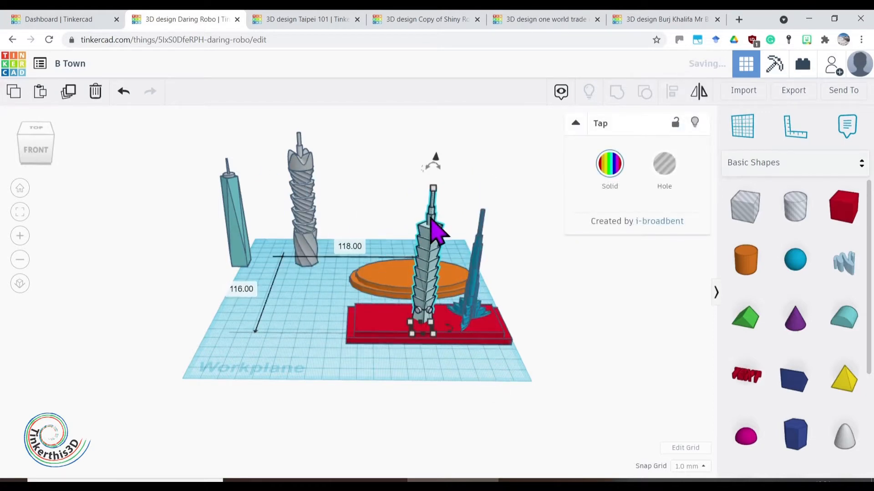
left_click_drag(432, 223, 485, 367)
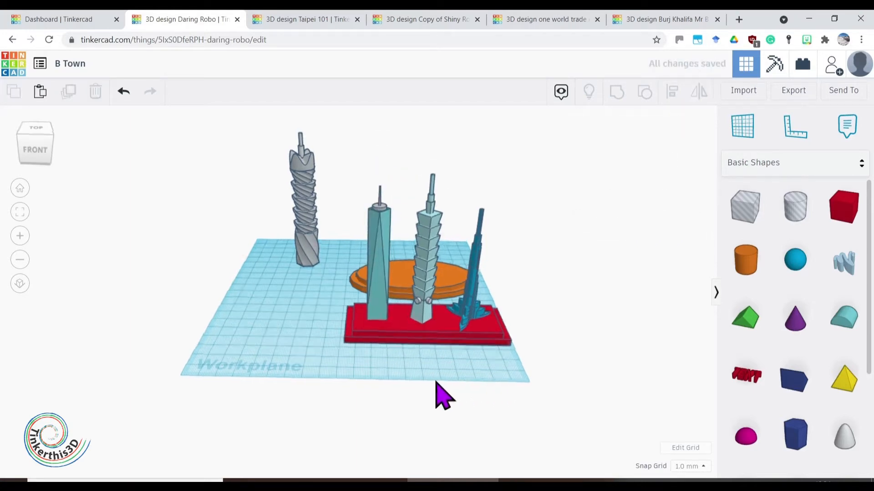
left_click_drag(443, 396, 496, 384)
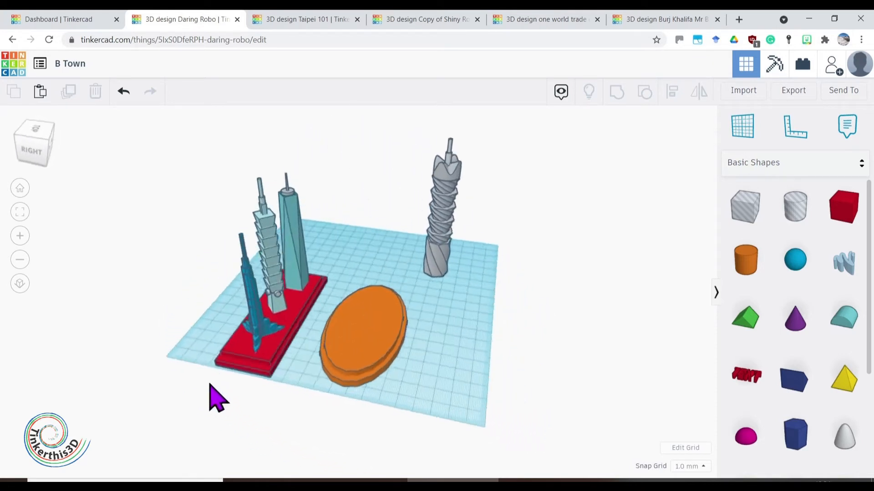
left_click_drag(217, 398, 457, 402)
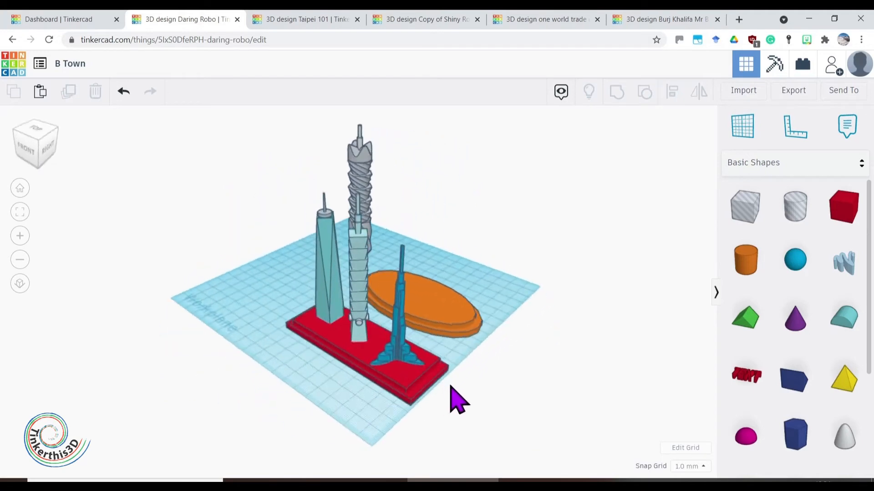
left_click_drag(457, 401, 593, 379)
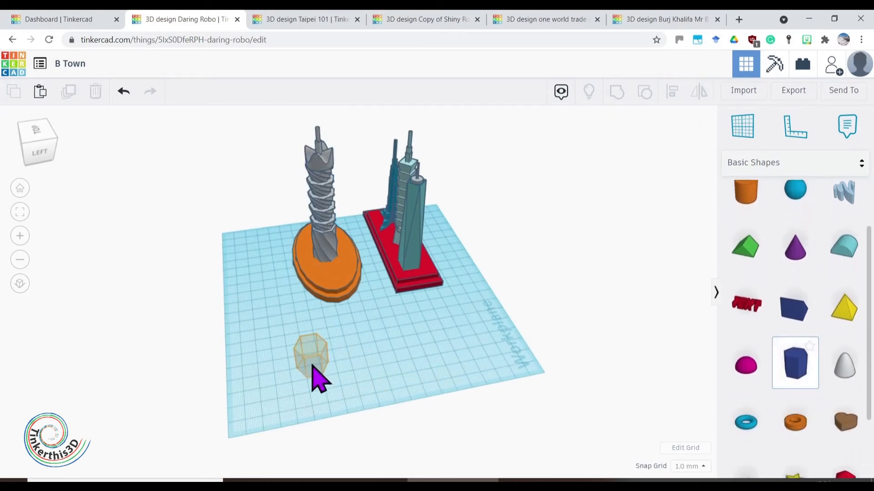
Step: Make a flat blue hexagon about 50 mm across and place a thin copy beside it
left_click(313, 359)
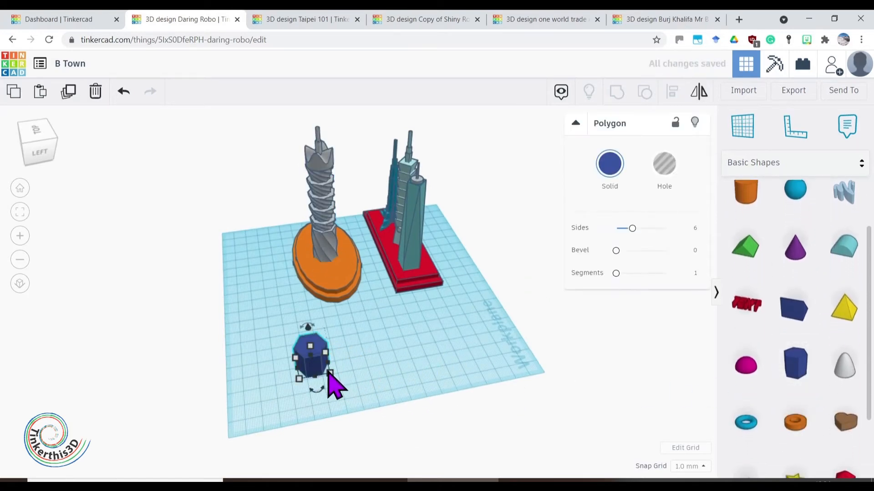
left_click_drag(329, 376, 391, 402)
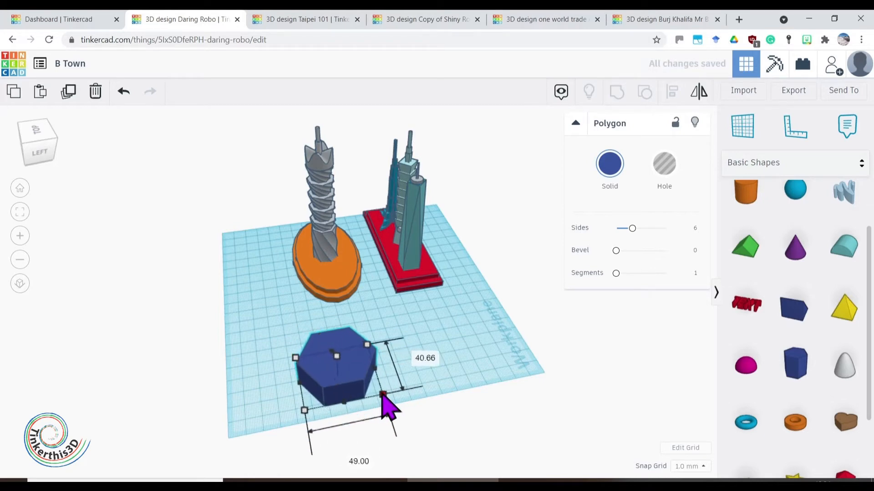
left_click_drag(401, 388, 384, 396)
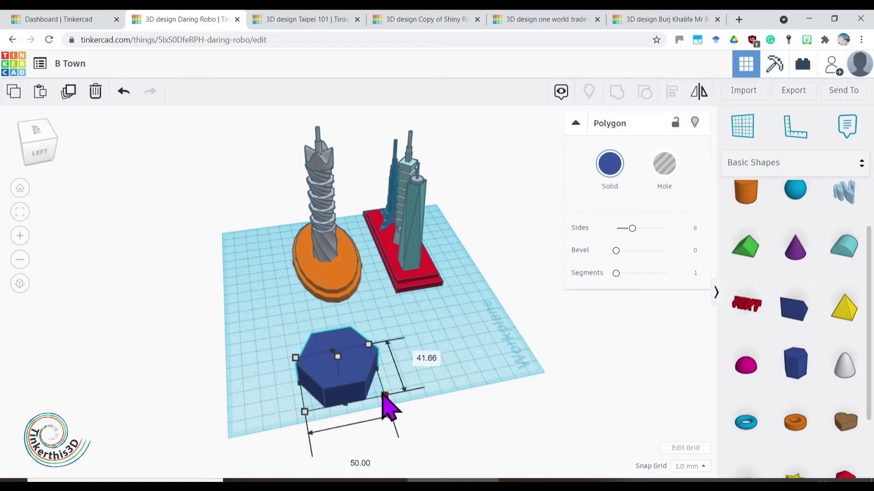
left_click_drag(384, 397, 396, 402)
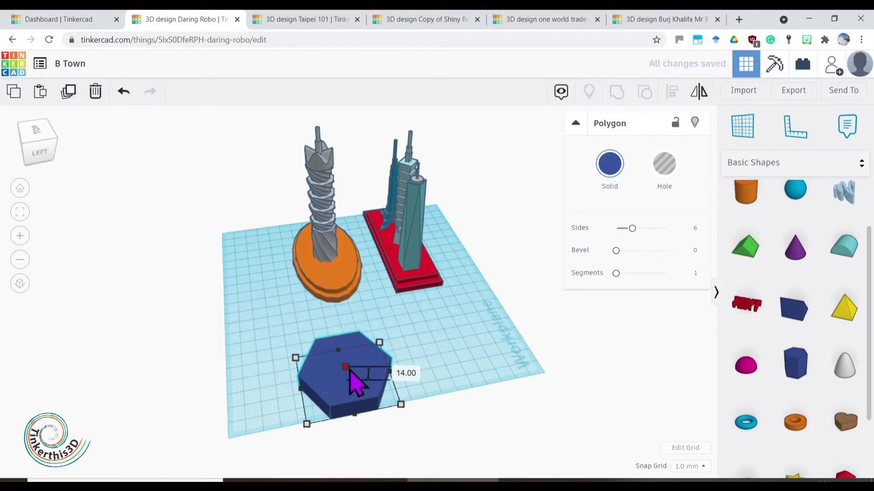
left_click_drag(346, 367, 346, 379)
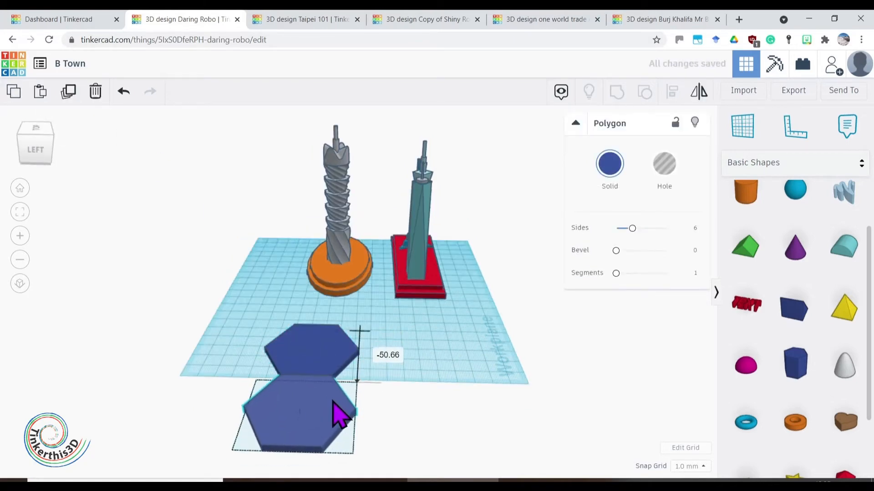
left_click_drag(340, 413, 343, 343)
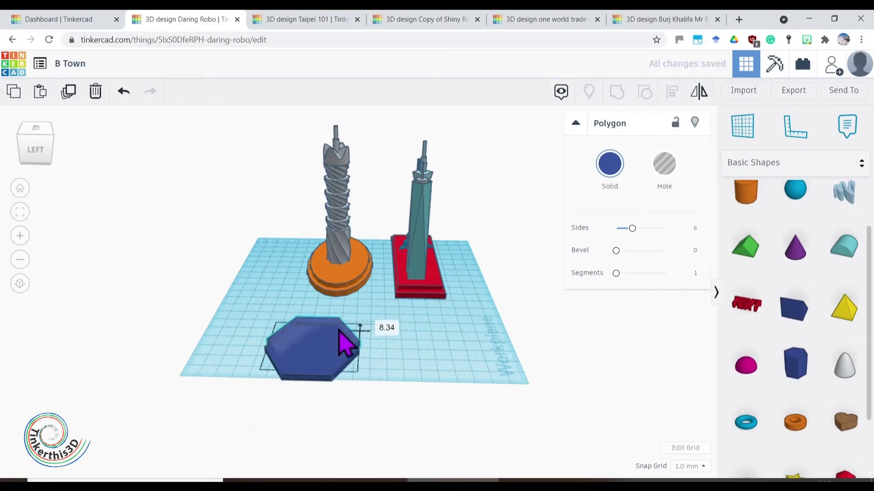
left_click_drag(344, 341, 334, 388)
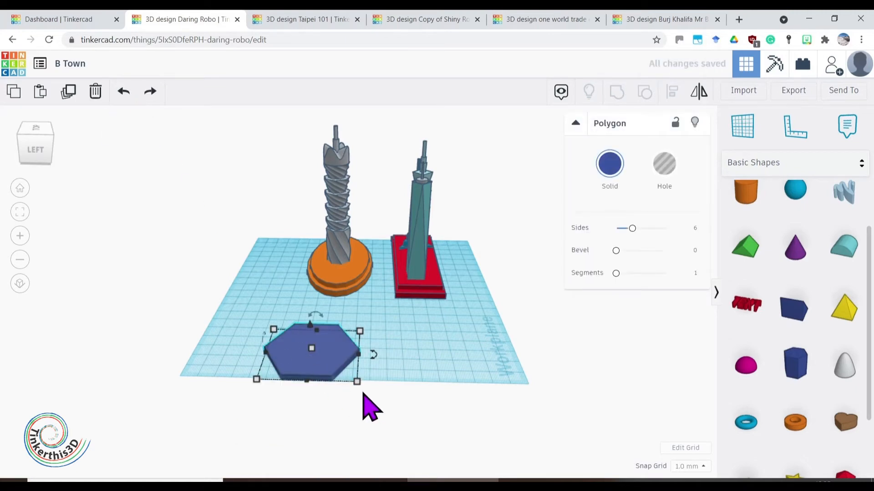
mouse_move(359, 393)
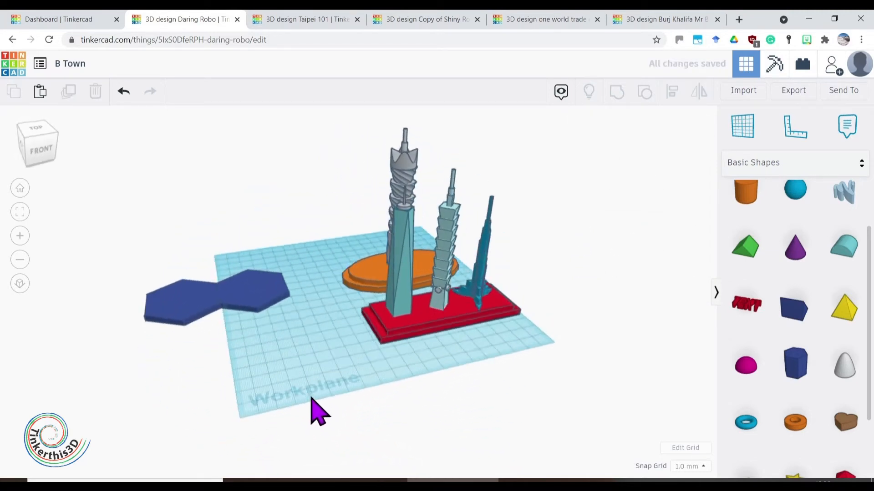
Step: Fit the hexagon slabs edge to edge, check them from below and the side, and select them together
left_click(254, 298)
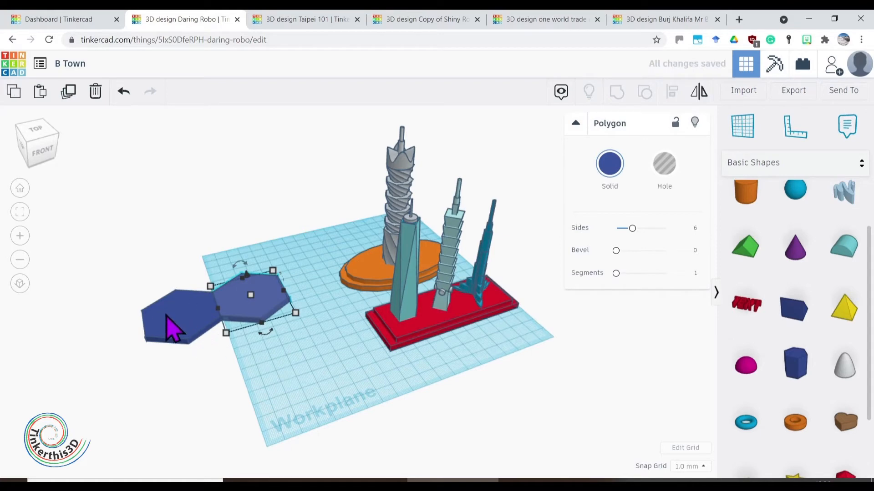
left_click(271, 325)
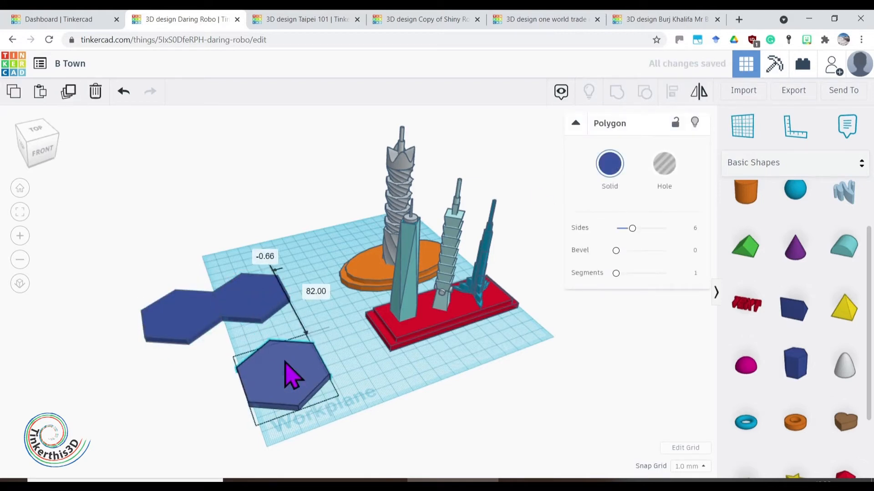
left_click(124, 91)
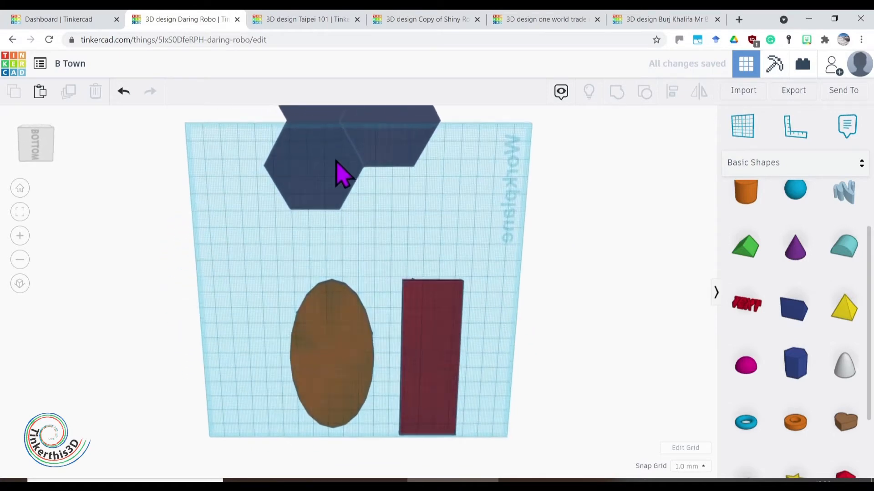
left_click_drag(340, 173, 378, 284)
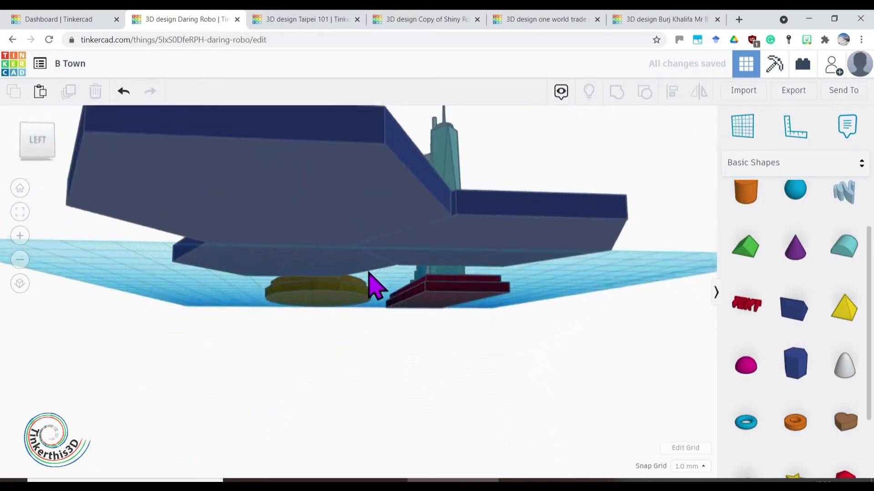
left_click_drag(373, 283, 346, 318)
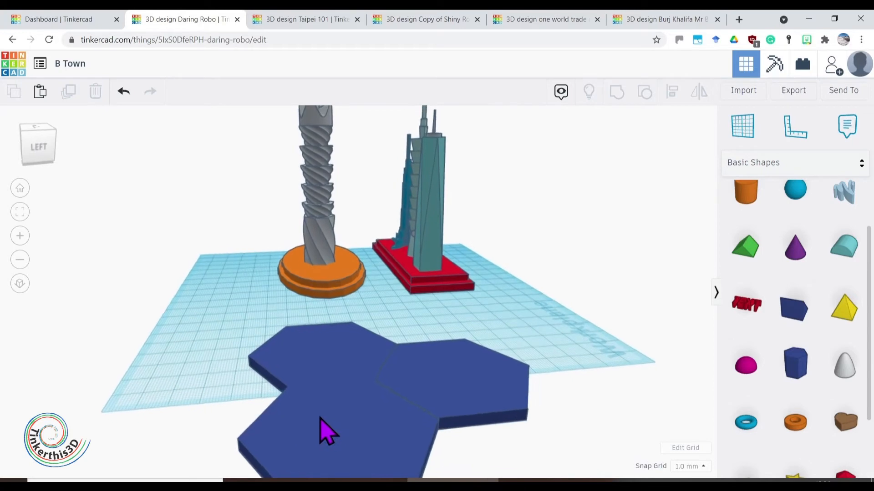
left_click_drag(323, 435, 487, 429)
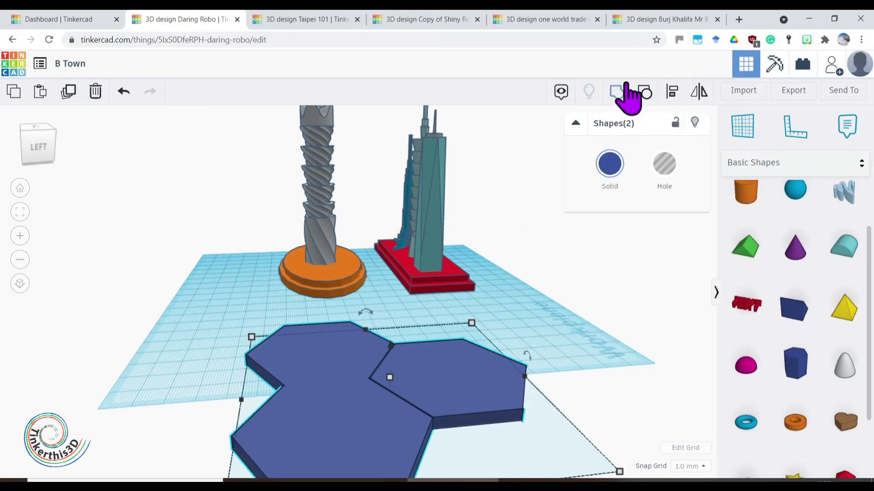
Step: Group the hexagons, scale a smaller upper layer, and centre both layers with Align
left_click(589, 384)
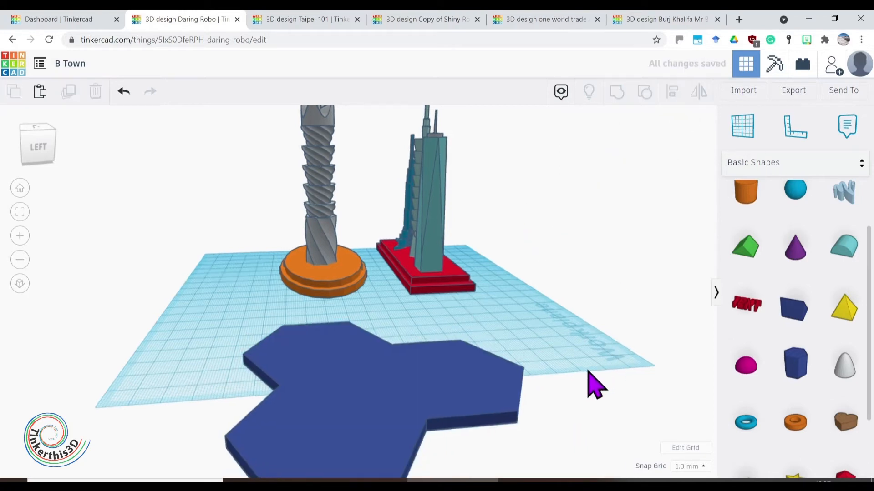
left_click_drag(597, 384, 343, 415)
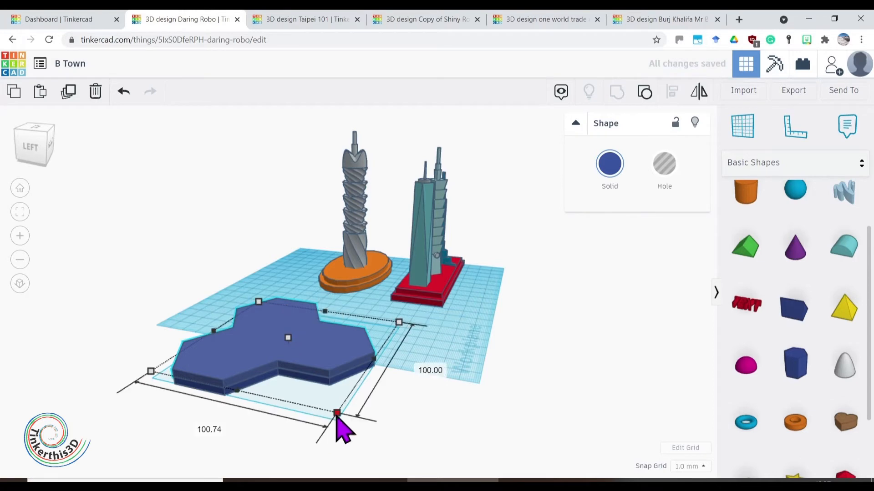
left_click_drag(336, 414, 328, 402)
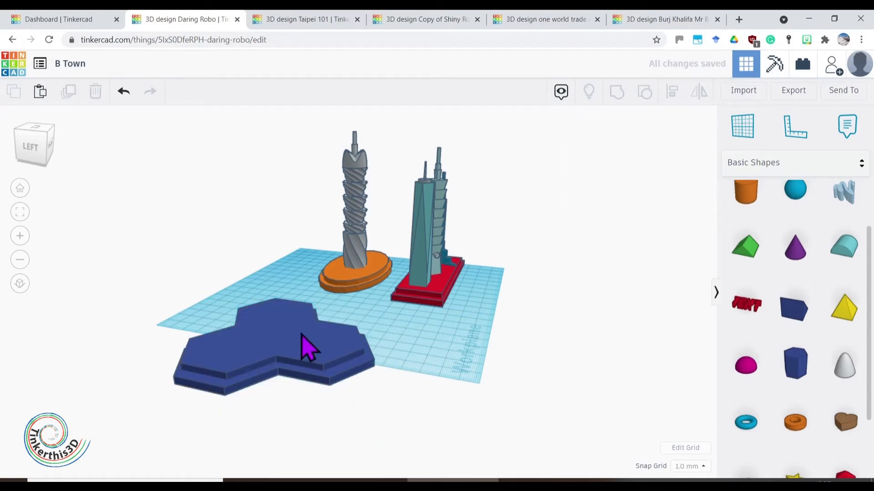
left_click(304, 352)
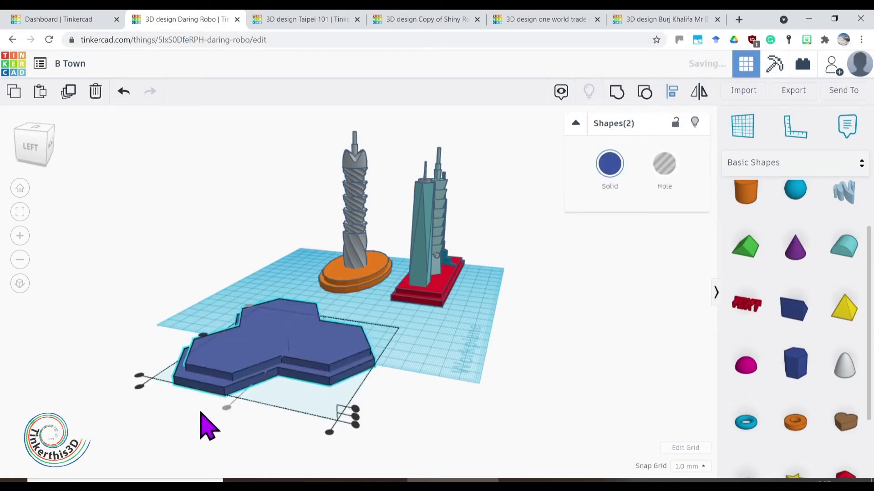
left_click_drag(209, 426, 562, 415)
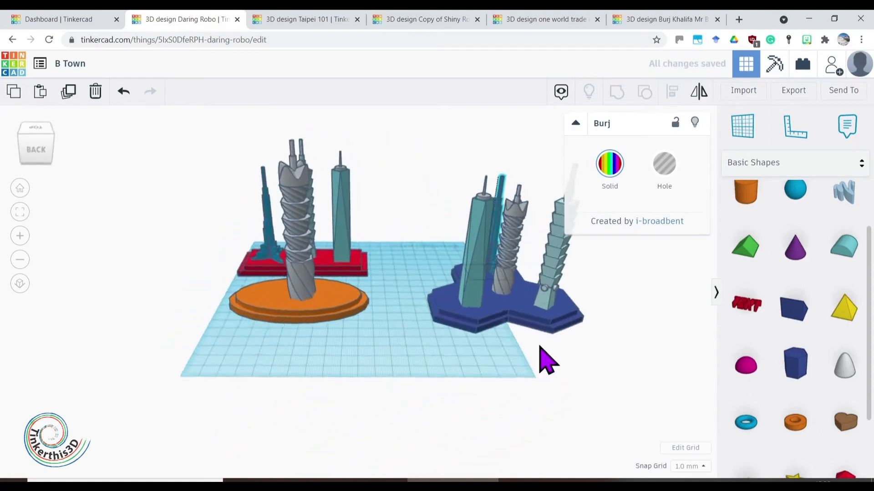
Step: Move the Burj Khalifa copy onto the blue hexagon base
left_click_drag(549, 357, 123, 357)
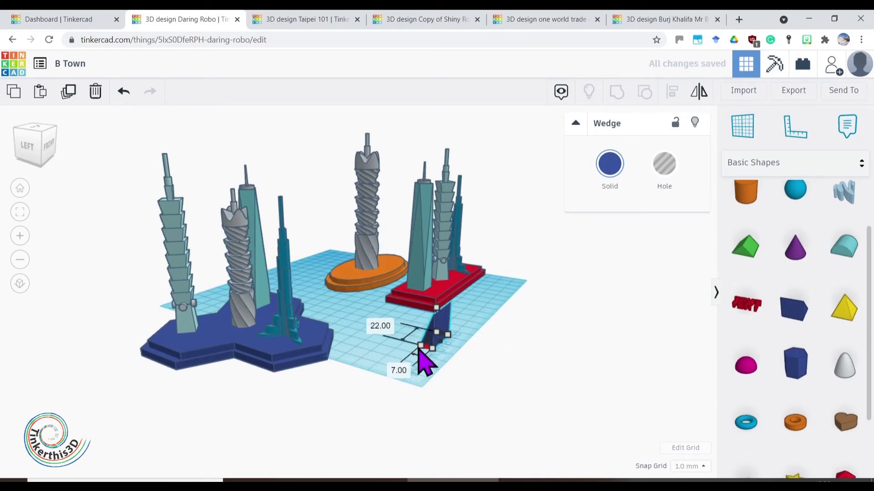
Step: Resize the blue wedge to about 22 by 7 mm
left_click_drag(426, 348, 391, 378)
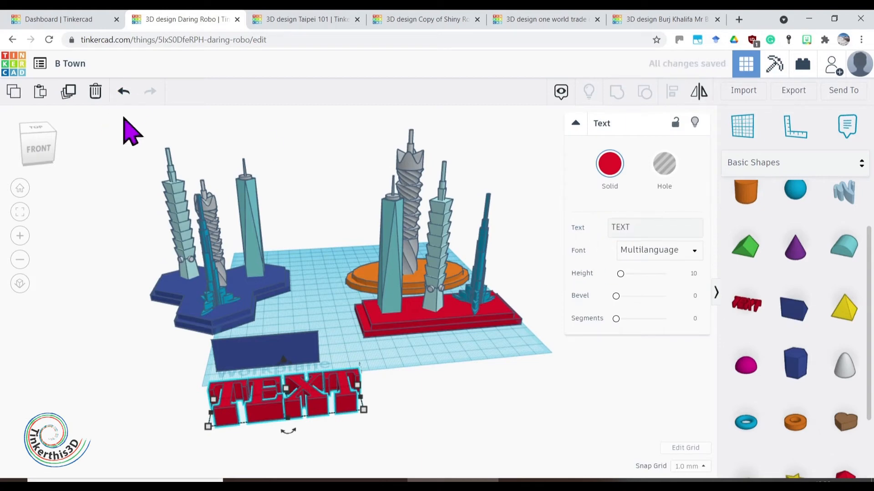
Step: Change the text shape's words to 'B Town' and confirm
left_click(654, 227)
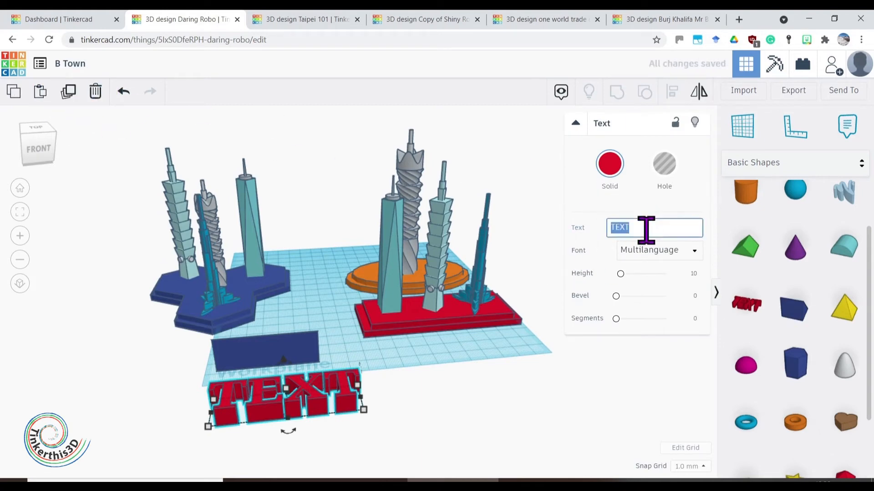
key("Delete")
type("B T")
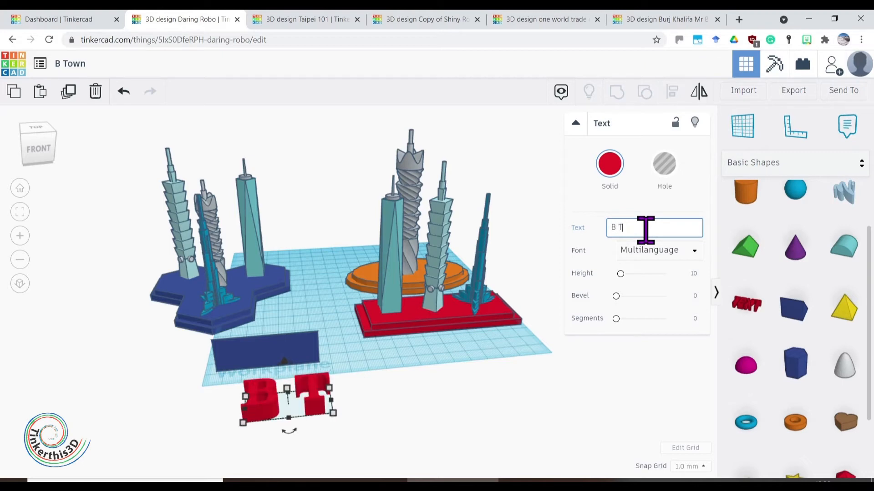
type("own")
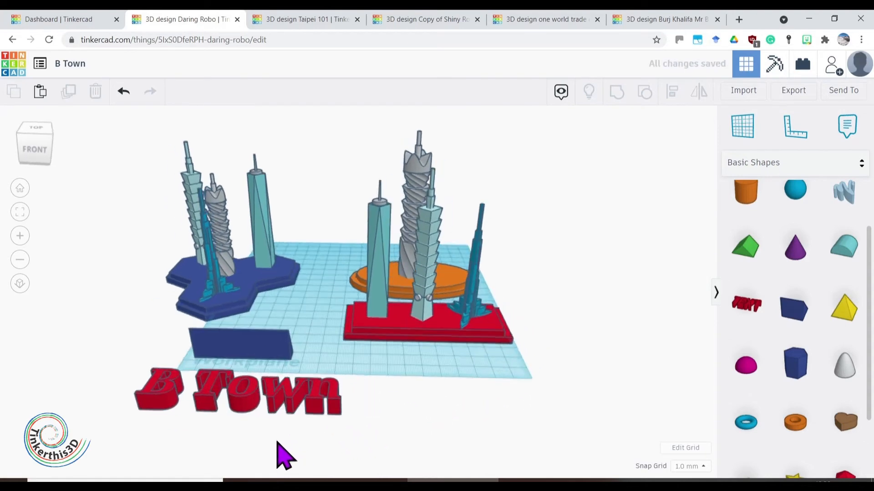
left_click(251, 389)
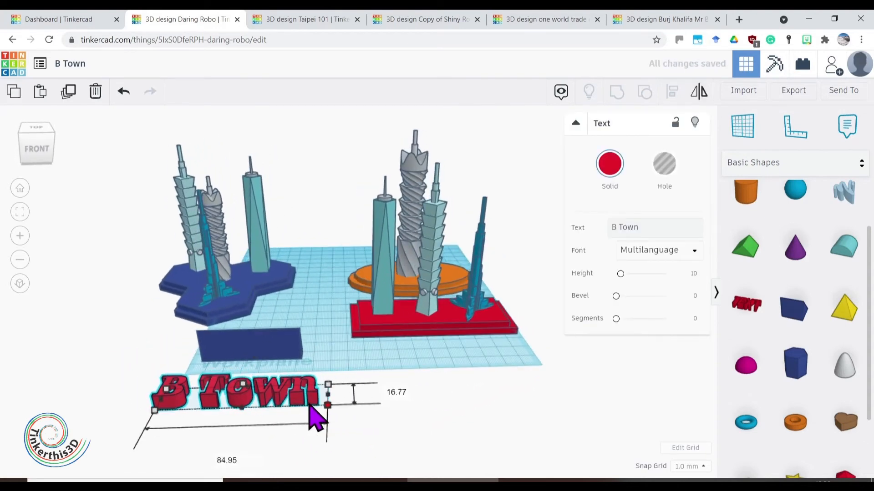
Step: Enlarge the B Town text and rotate it upright beside the wedge
left_click_drag(328, 406, 281, 390)
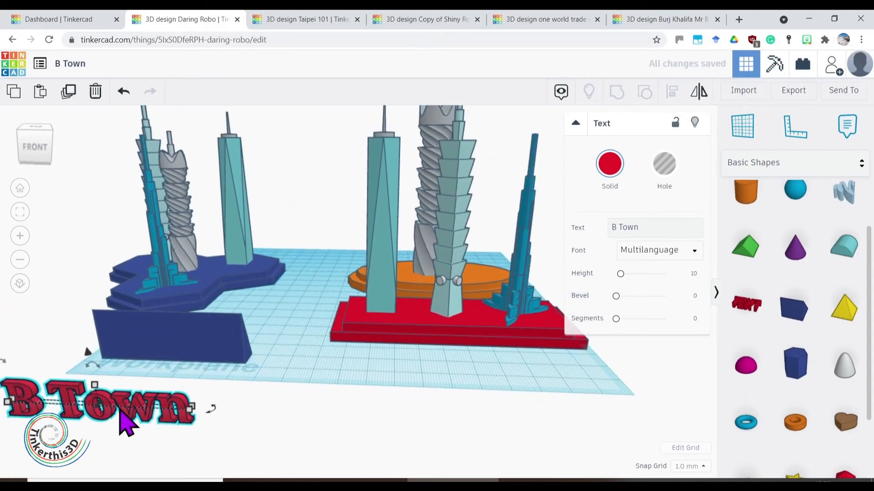
left_click_drag(123, 417, 320, 437)
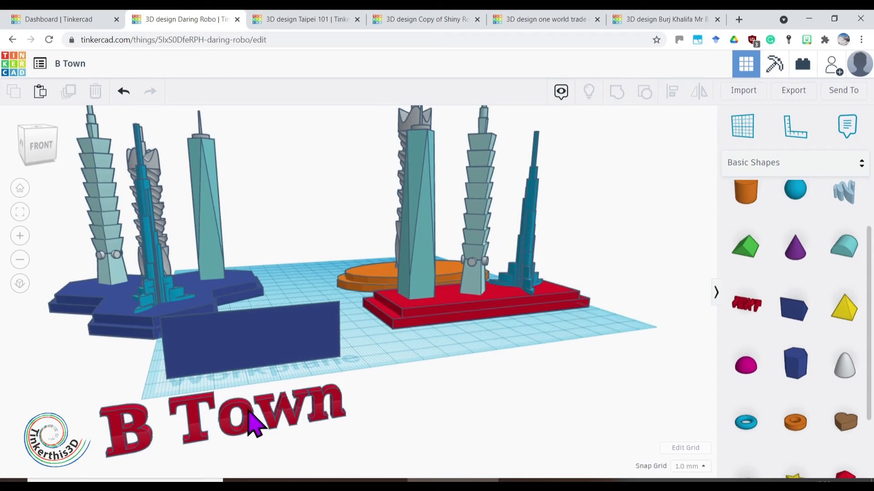
left_click(249, 420)
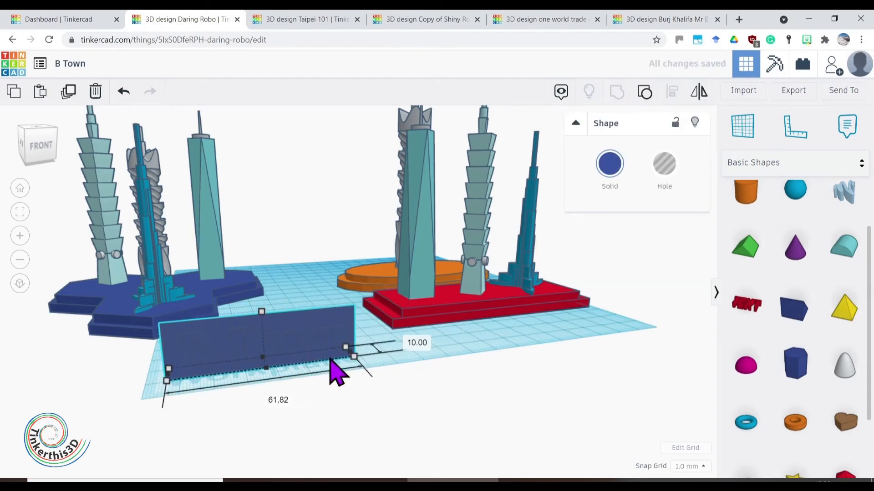
mouse_move(290, 378)
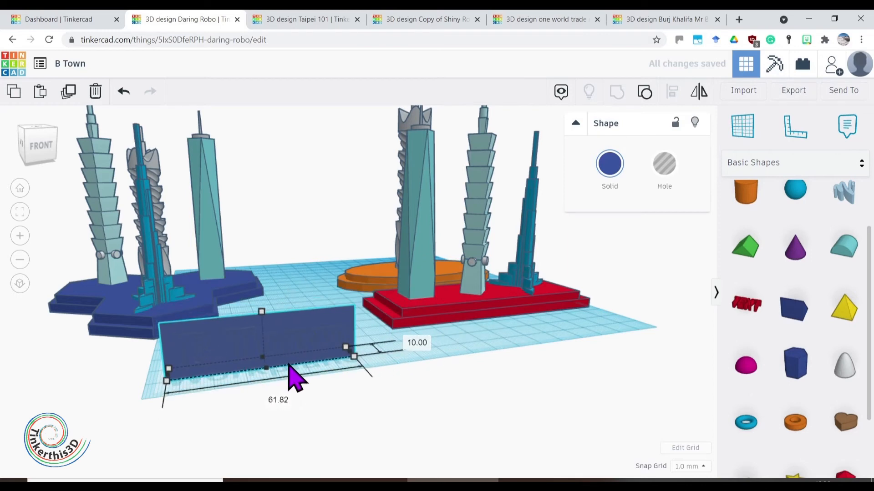
Step: Bring the wedge and B Town letters together, select both, and scale the label to about 24 long
left_click_drag(346, 347, 299, 357)
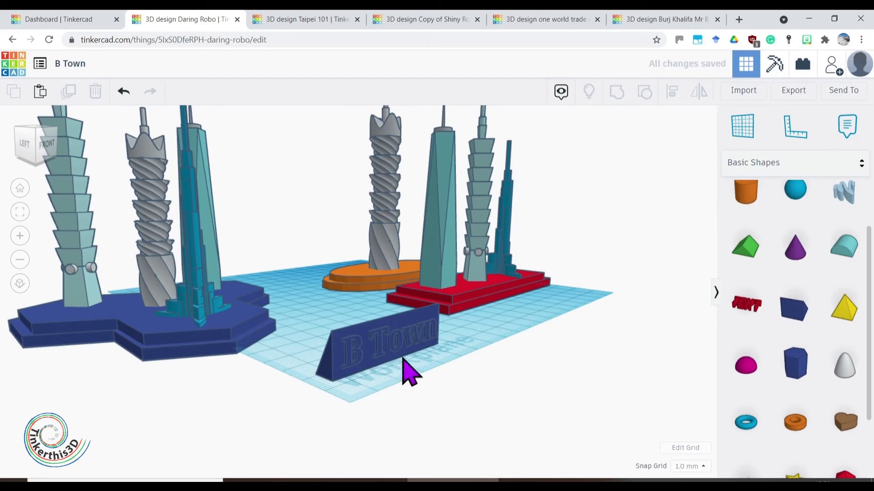
left_click(382, 347)
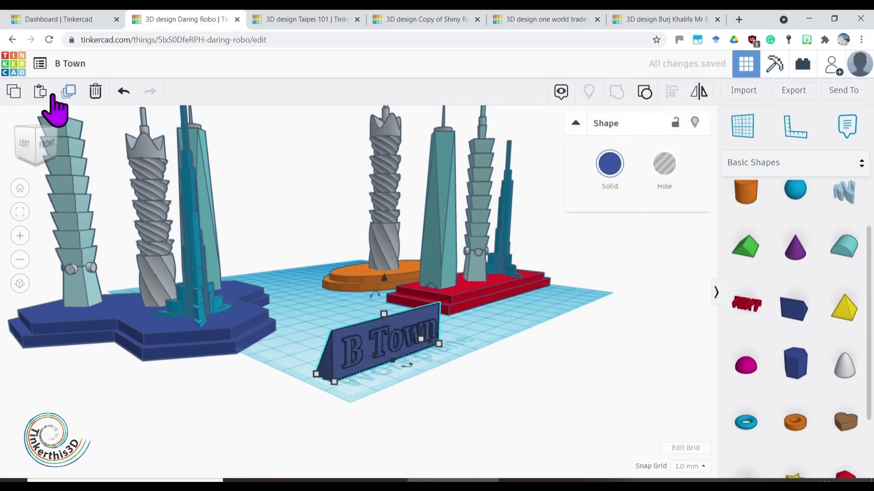
mouse_move(644, 92)
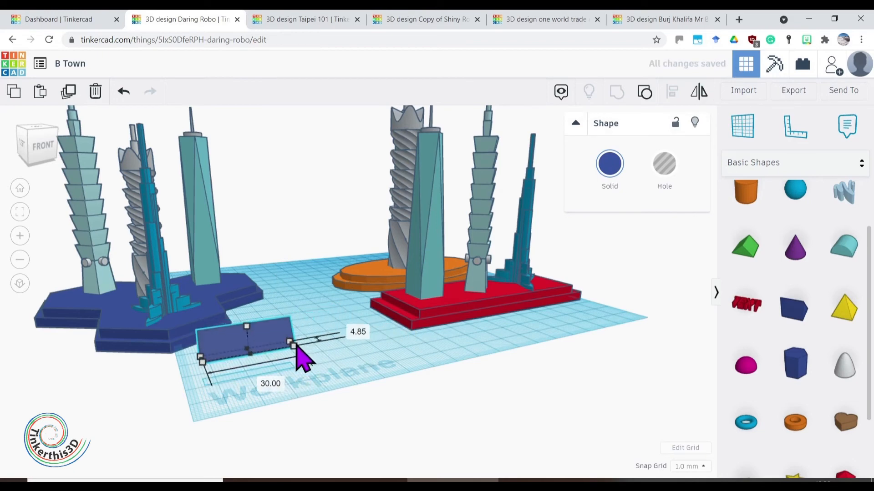
left_click_drag(294, 345, 278, 352)
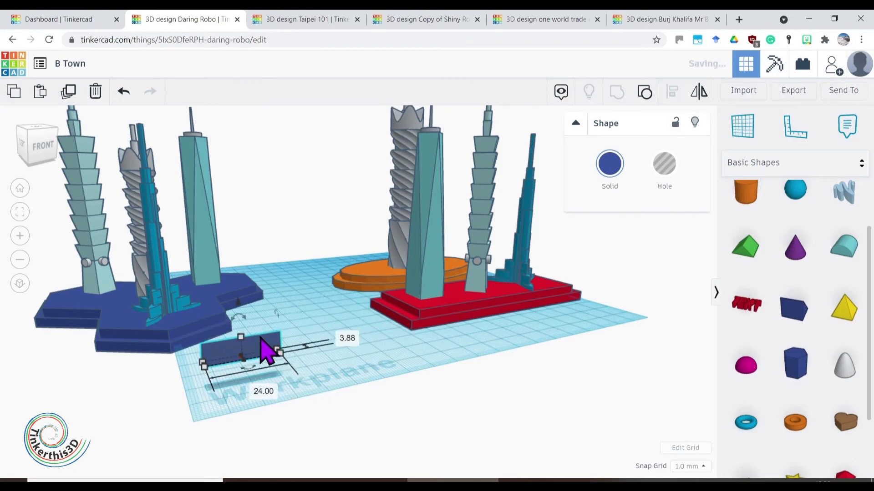
left_click_drag(262, 351, 187, 320)
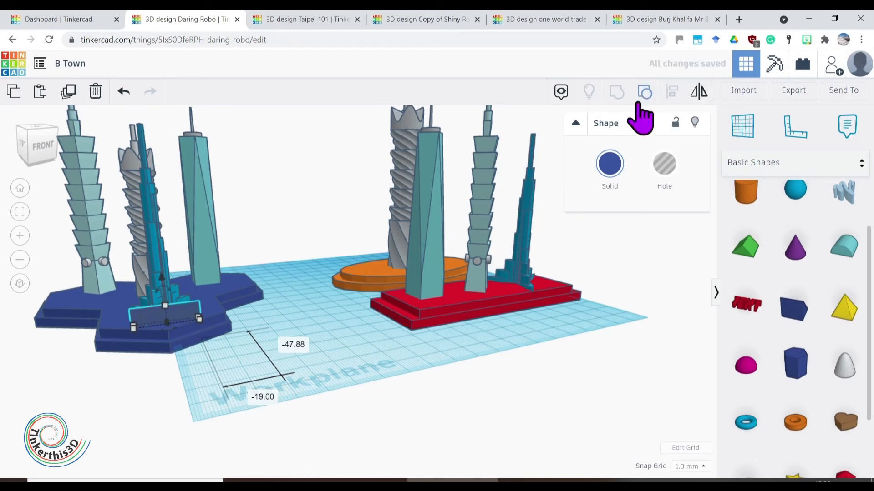
Step: Group the wedge and letters, then undo back to the full-size label
left_click(237, 413)
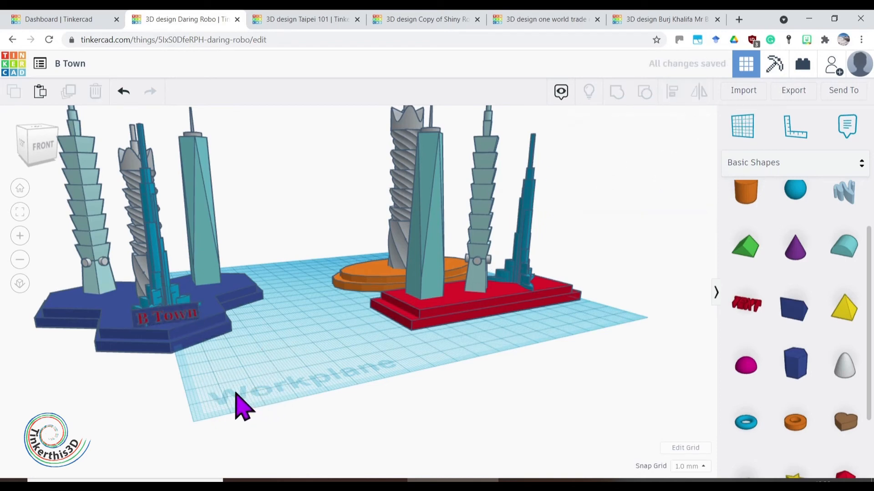
mouse_move(239, 405)
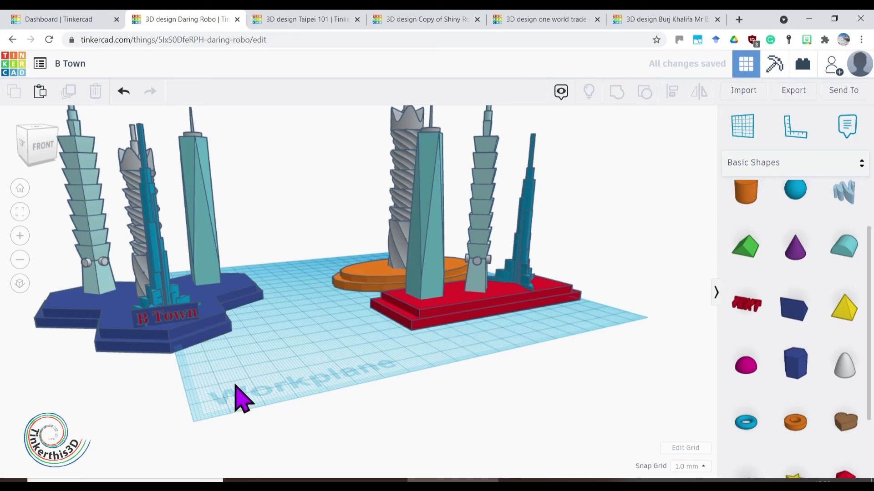
left_click(123, 91)
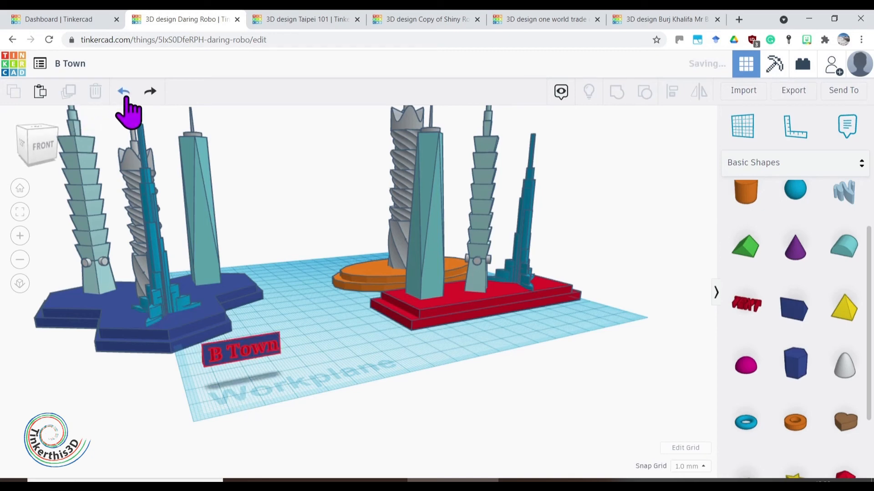
left_click(123, 91)
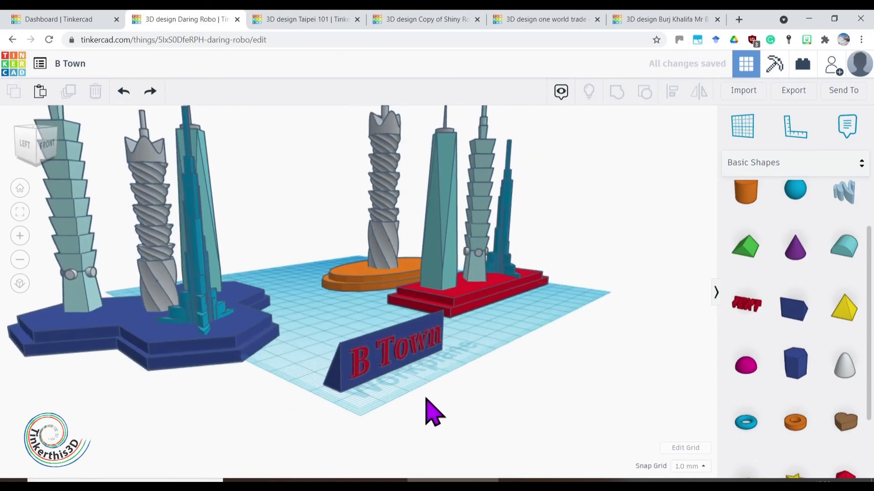
Step: Lift the B Town letters to 5.41 onto the wedge face and move the label next to the red plinth
left_click_drag(429, 412, 273, 391)
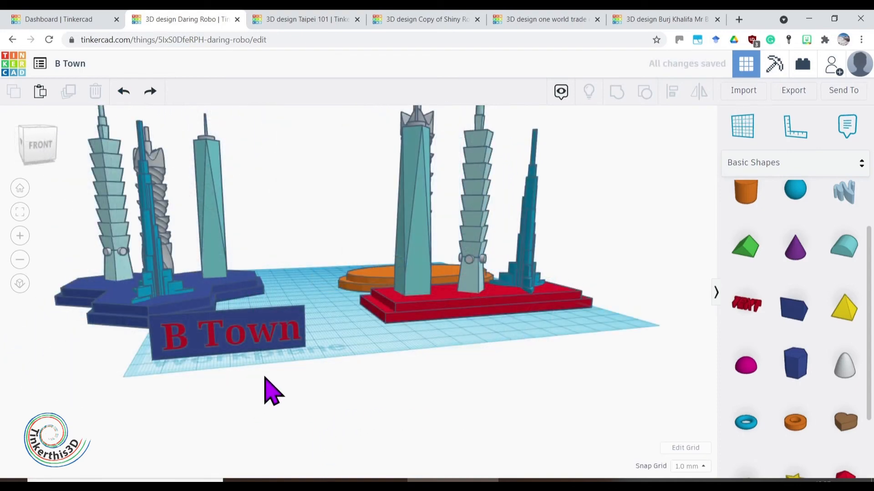
mouse_move(260, 333)
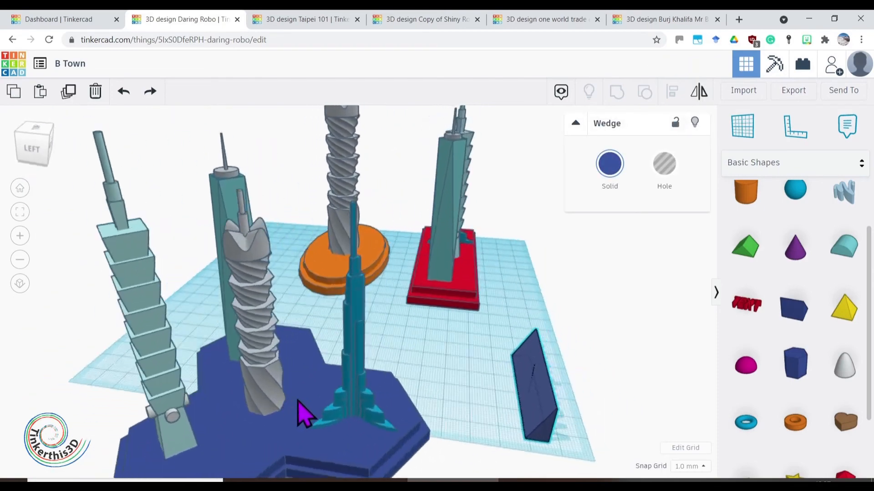
left_click_drag(307, 412, 206, 435)
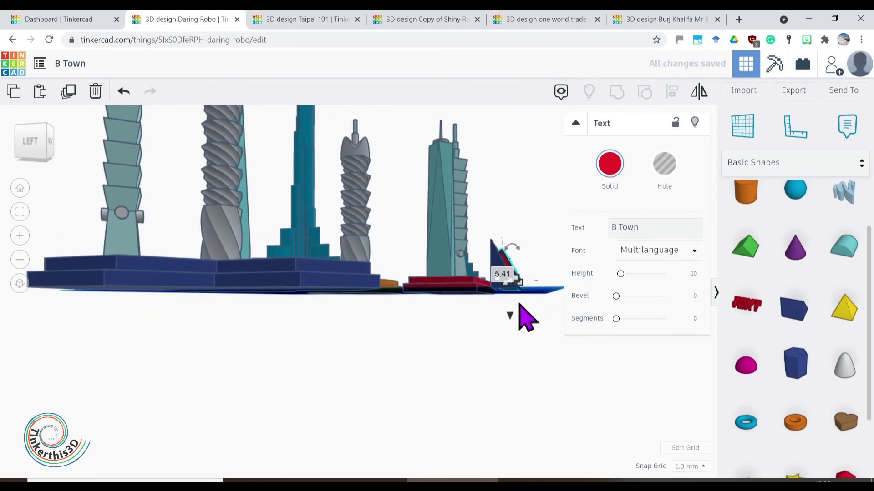
left_click_drag(524, 320, 473, 334)
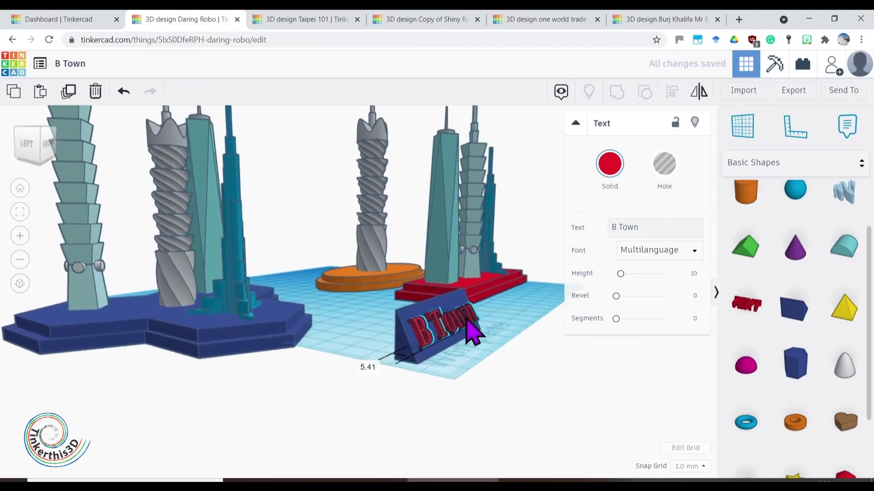
left_click_drag(473, 328, 401, 351)
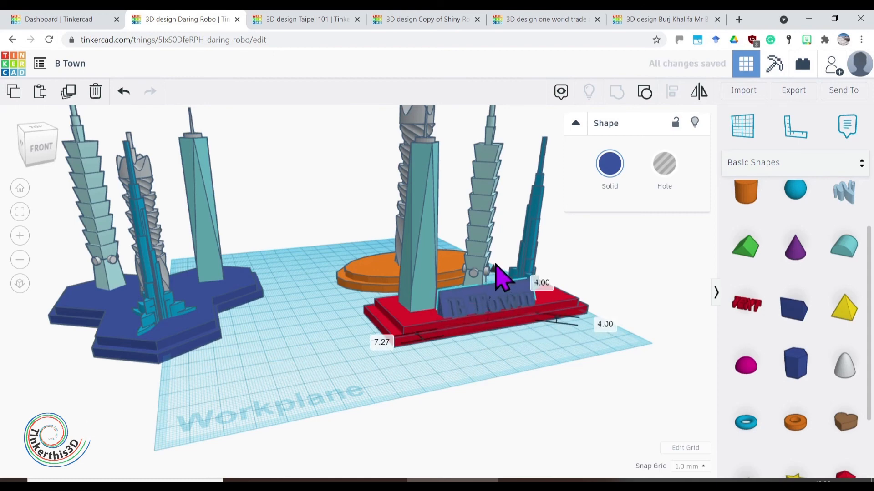
Step: Seat the label on the front of the red plinth and shrink it to fit between the towers
left_click_drag(495, 267, 495, 255)
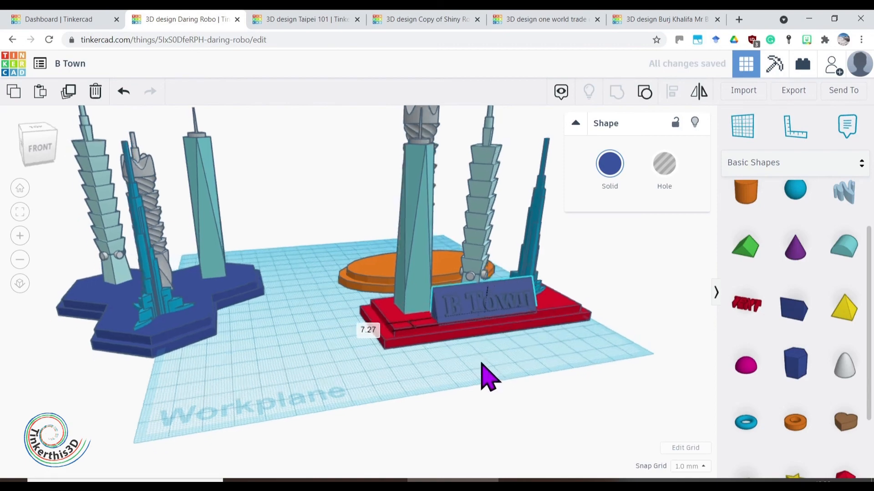
left_click_drag(487, 379, 465, 415)
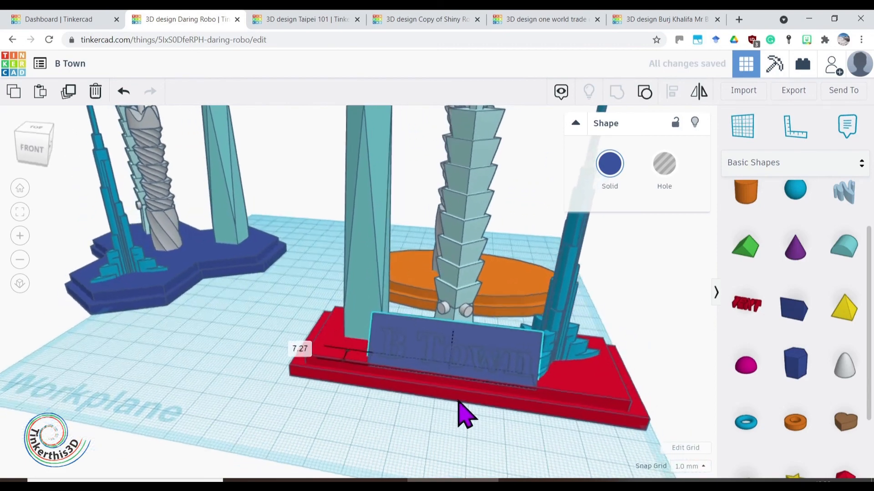
left_click_drag(465, 415, 530, 337)
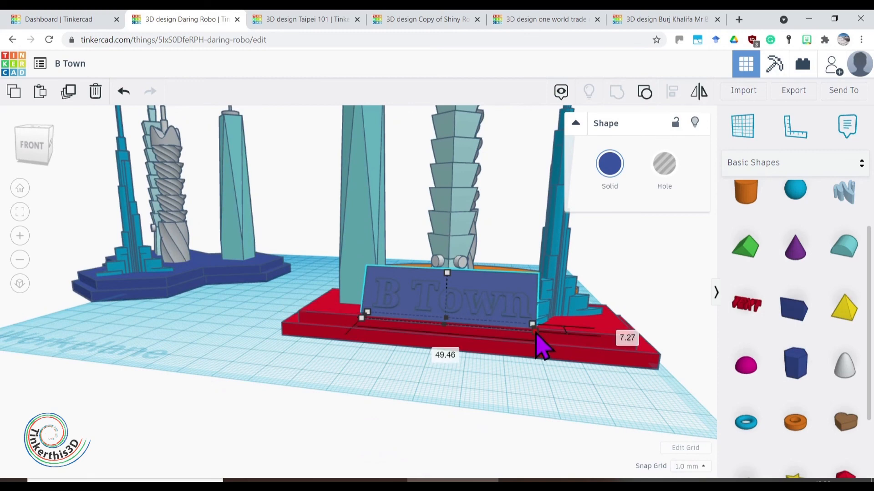
left_click_drag(535, 323, 475, 323)
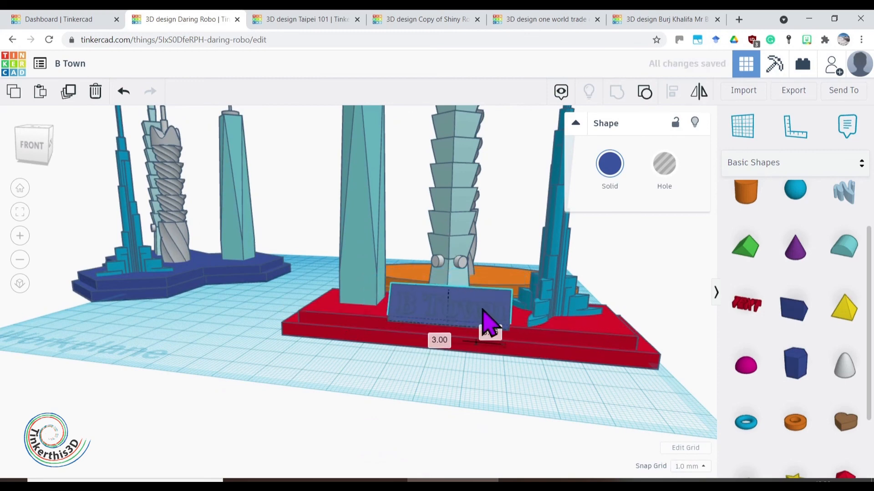
left_click_drag(485, 323, 549, 312)
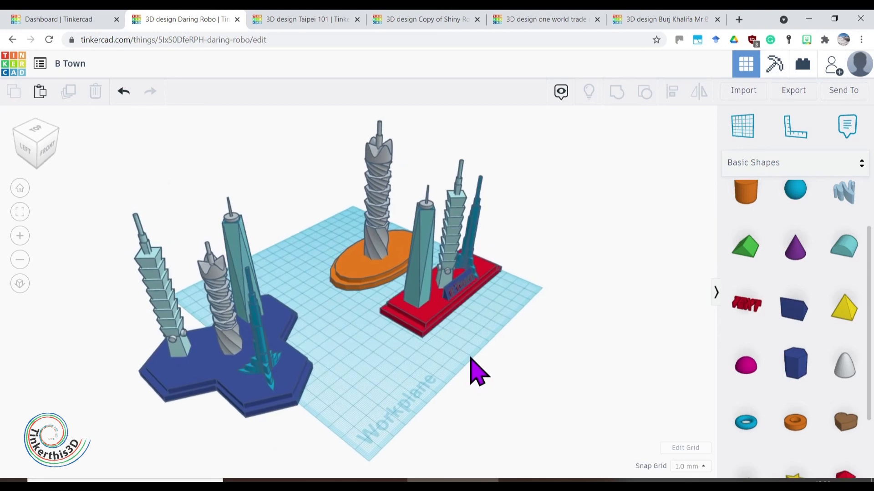
mouse_move(468, 359)
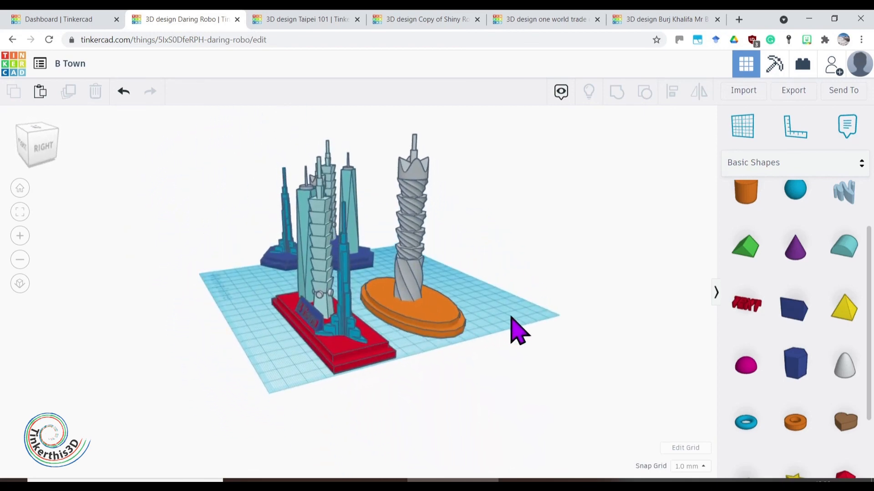
left_click_drag(518, 328, 640, 339)
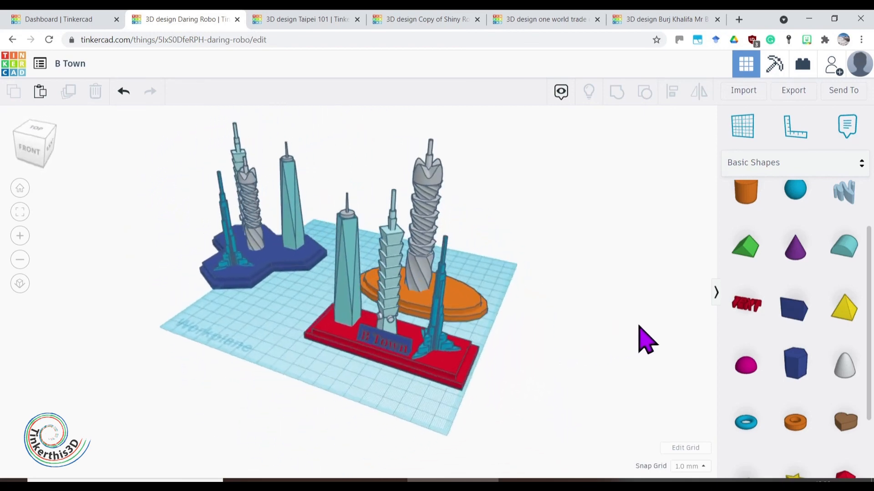